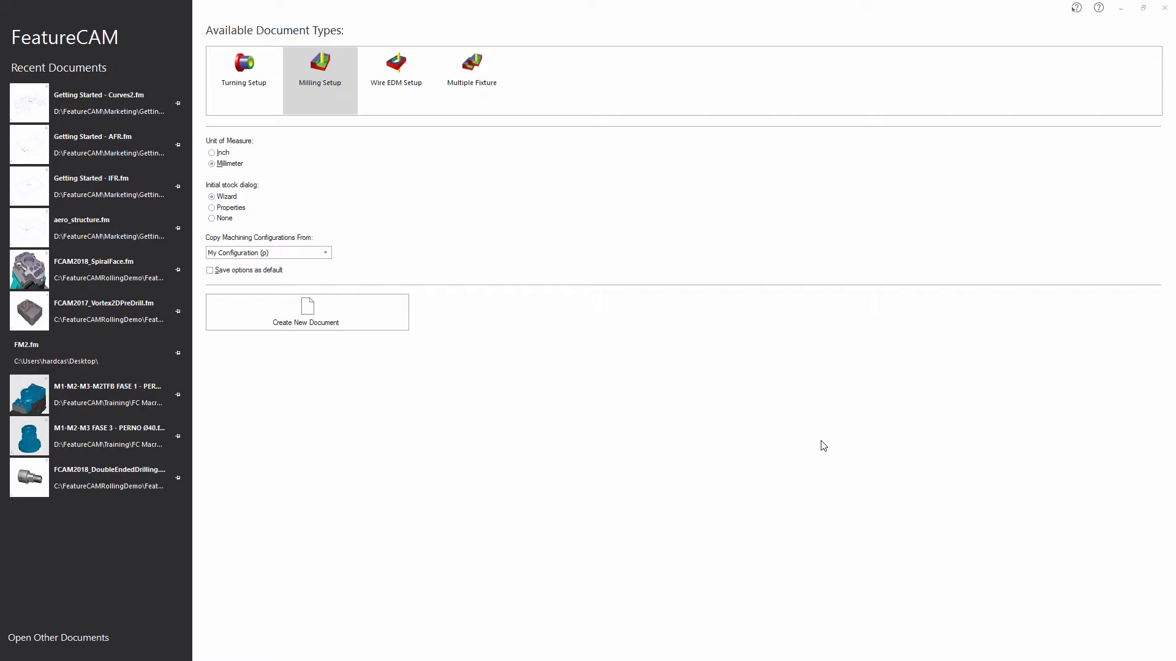
pyautogui.moveTo(376, 231)
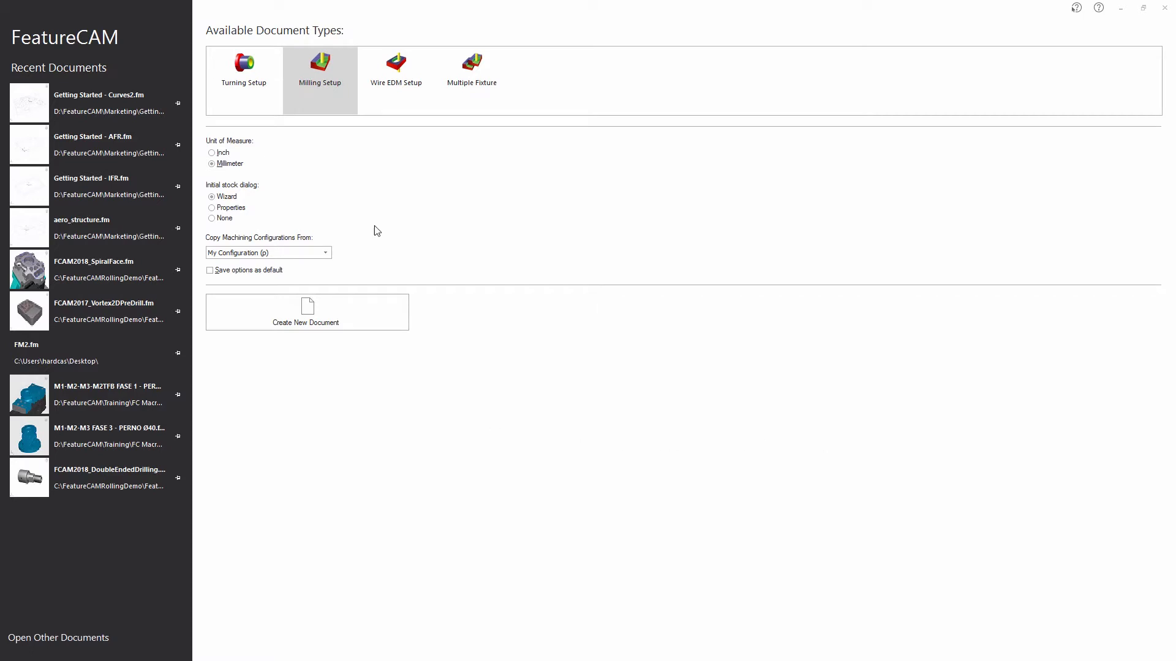
# Start a new milling document on a 210×350×20 block and make the stock material ALUMINUM.
pyautogui.click(306, 312)
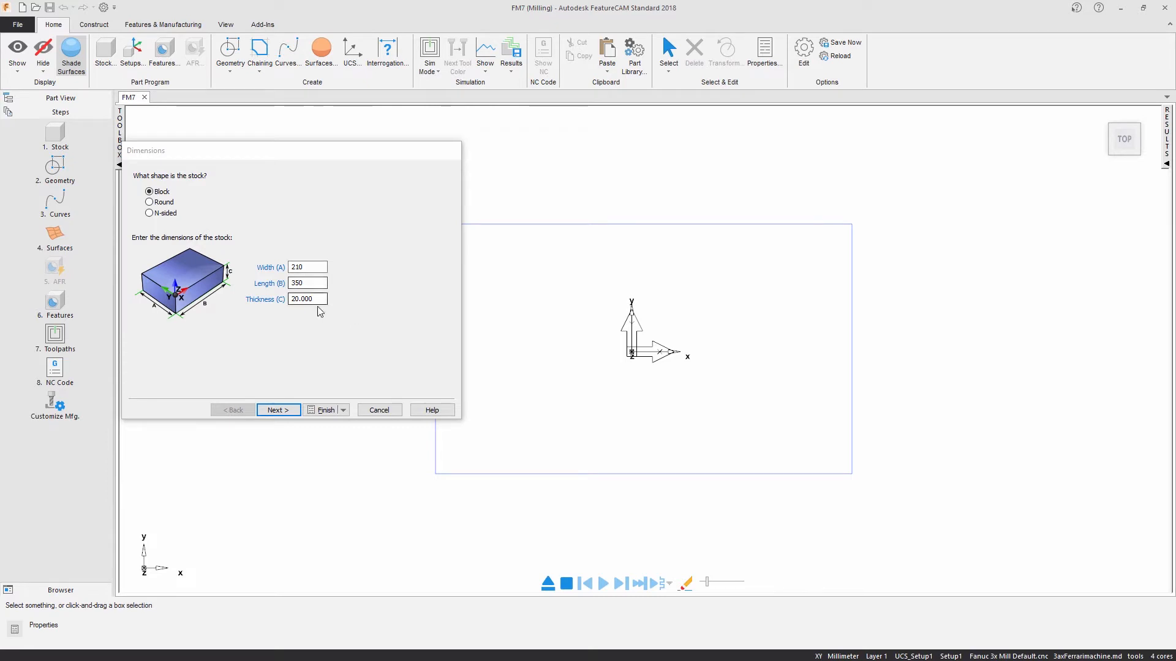
pyautogui.click(277, 409)
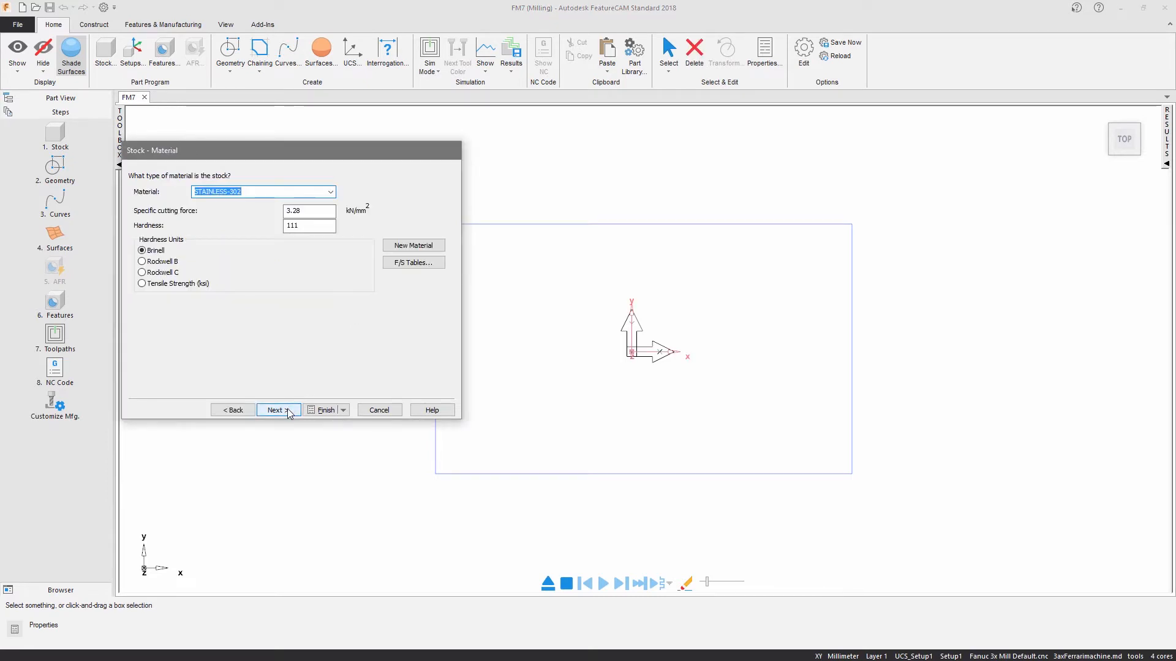
pyautogui.click(330, 191)
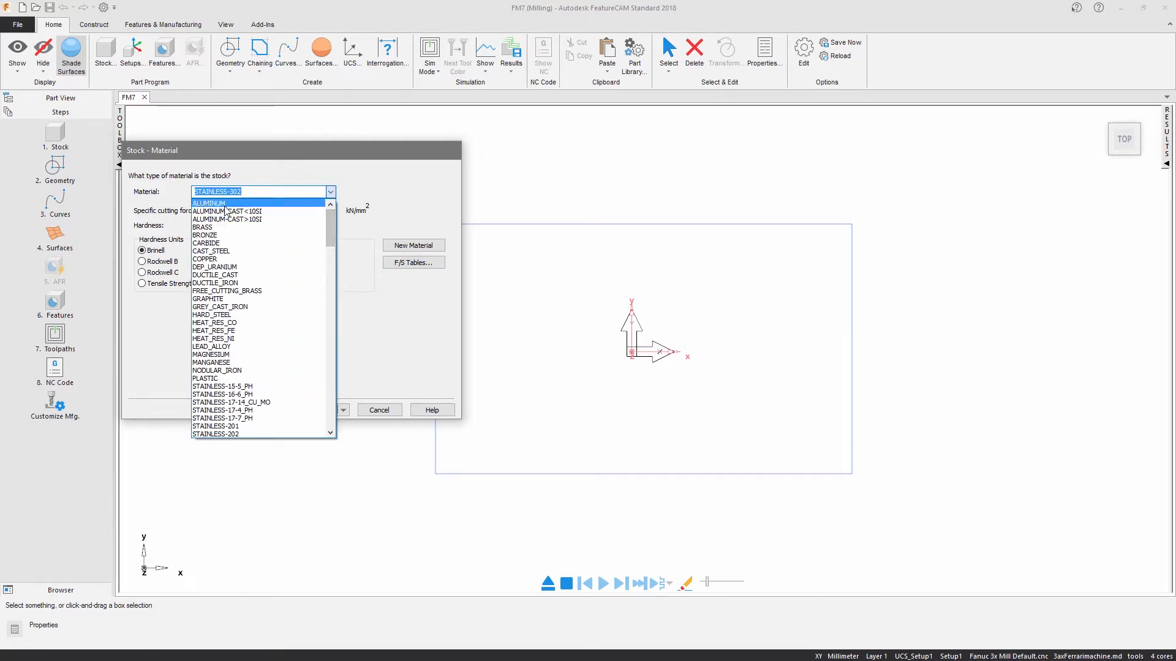
pyautogui.click(210, 202)
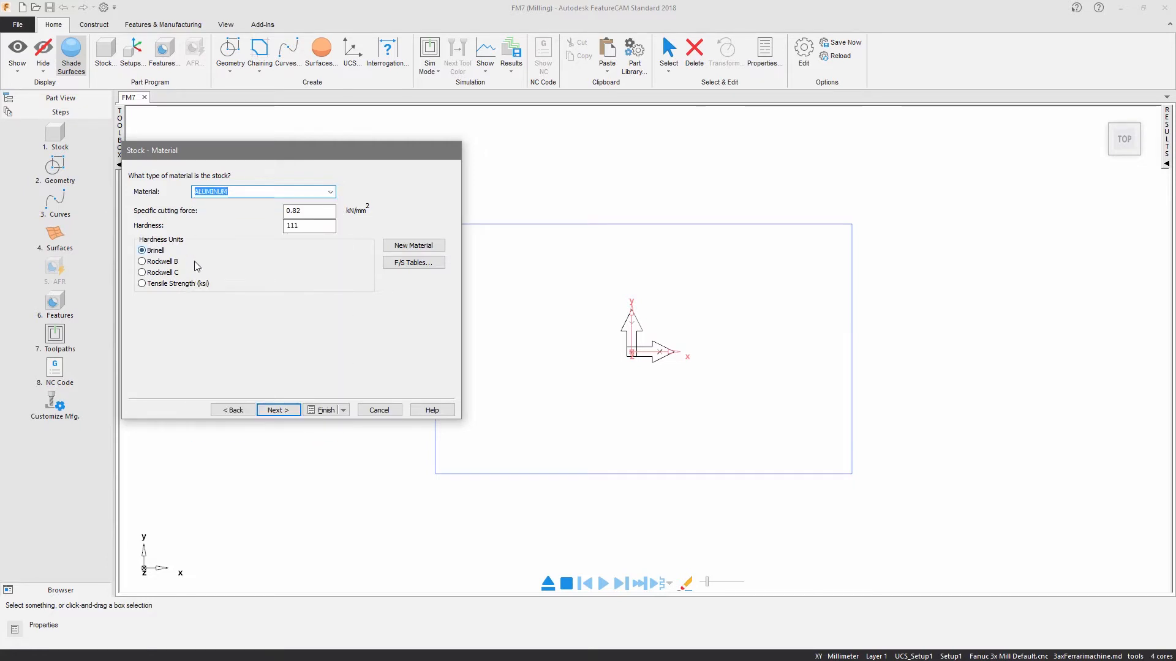
pyautogui.click(278, 411)
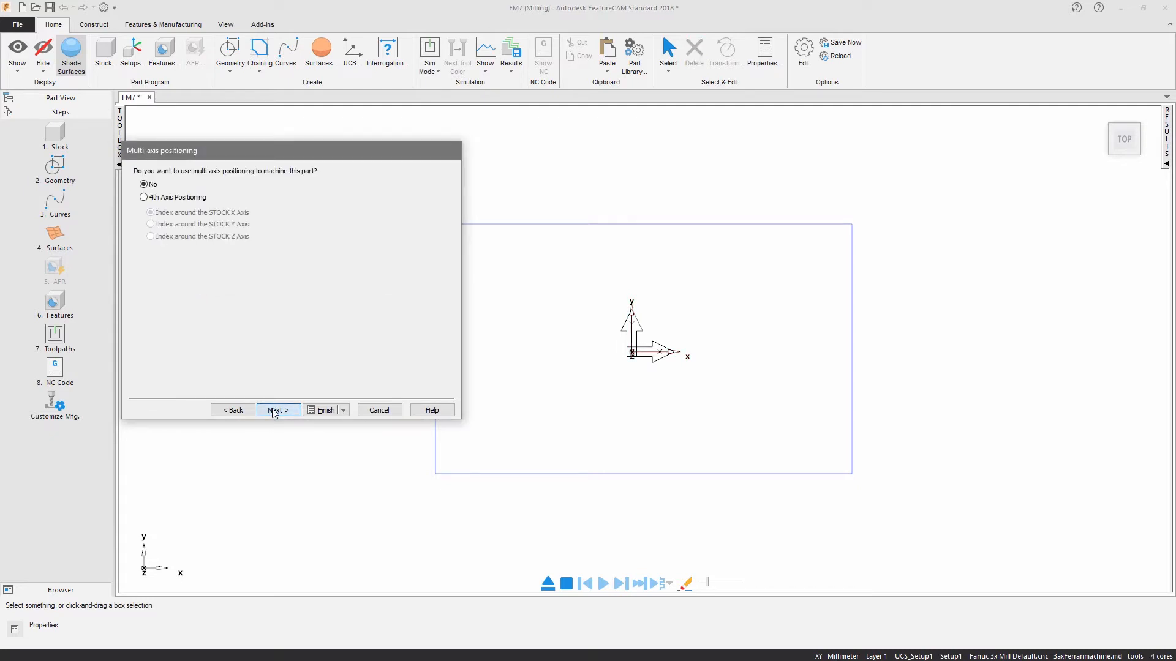
# Skip multi-axis positioning, set fixture ID 55 and place program zero on the top stock face.
pyautogui.click(278, 409)
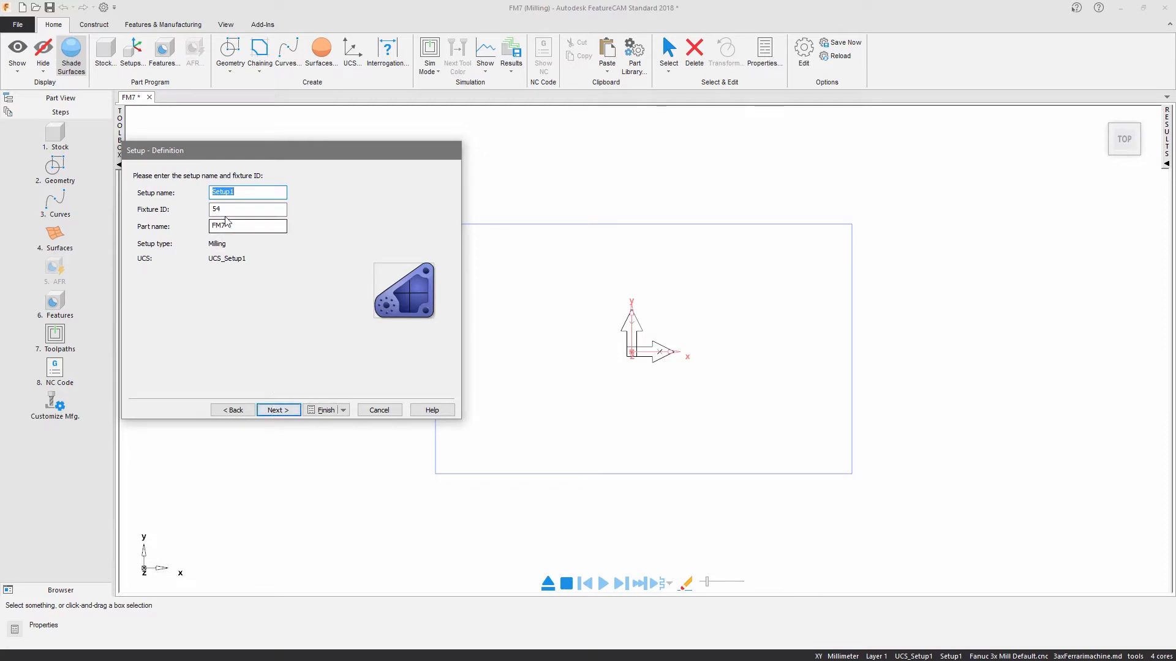
pyautogui.write('55')
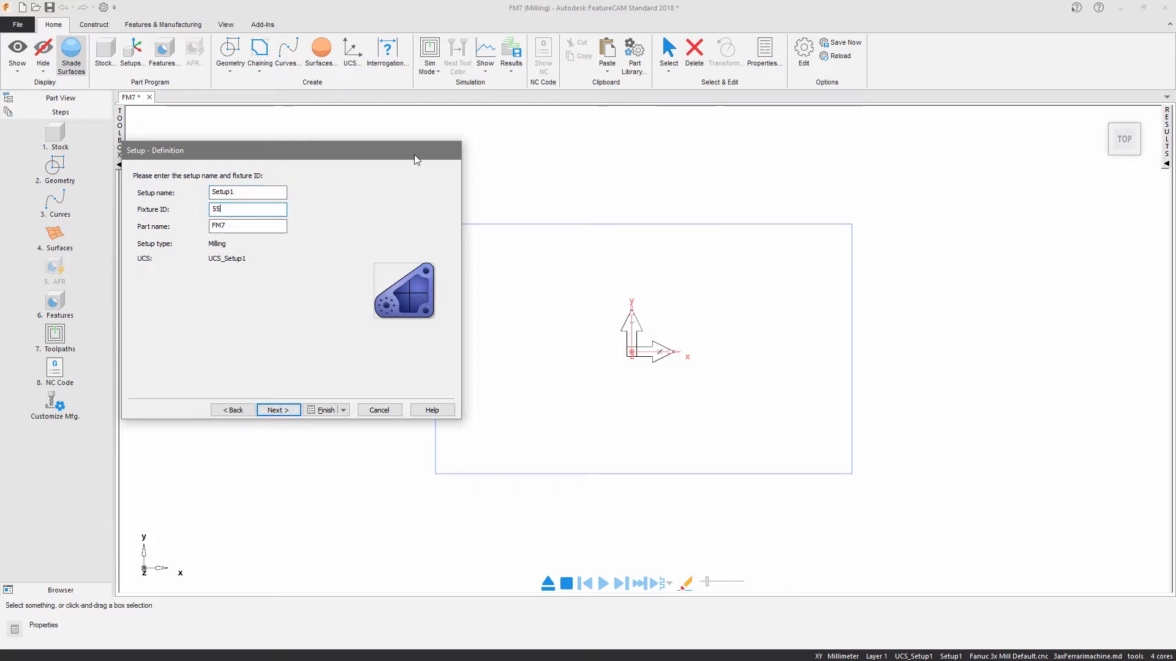
pyautogui.click(278, 409)
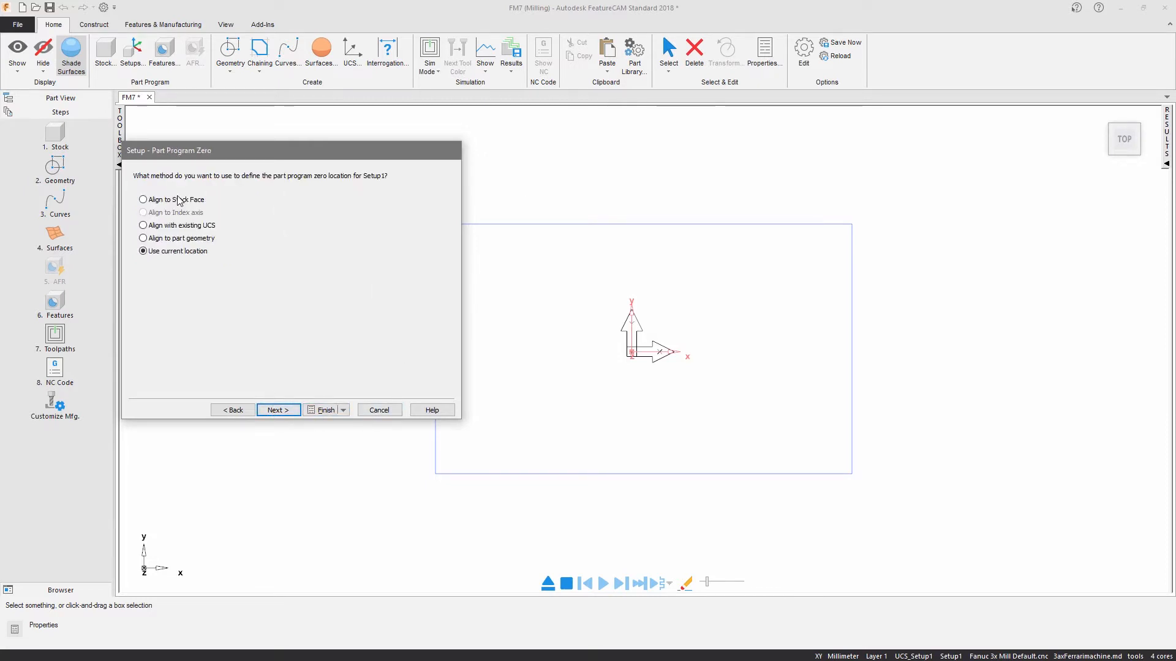
pyautogui.click(278, 410)
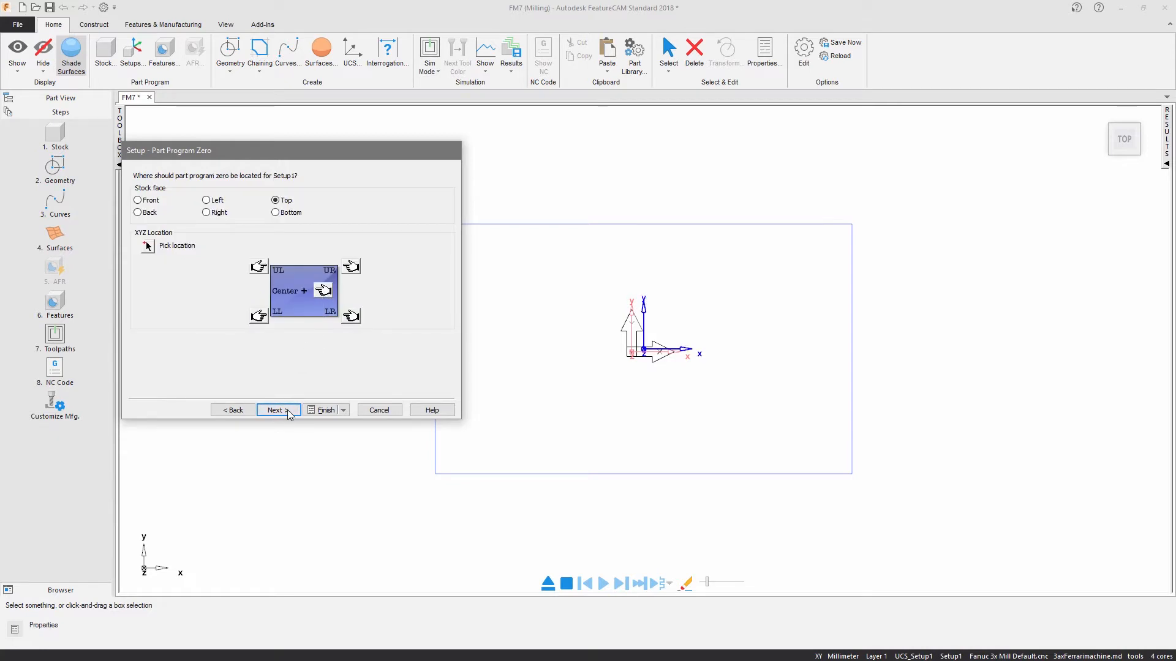
pyautogui.click(278, 410)
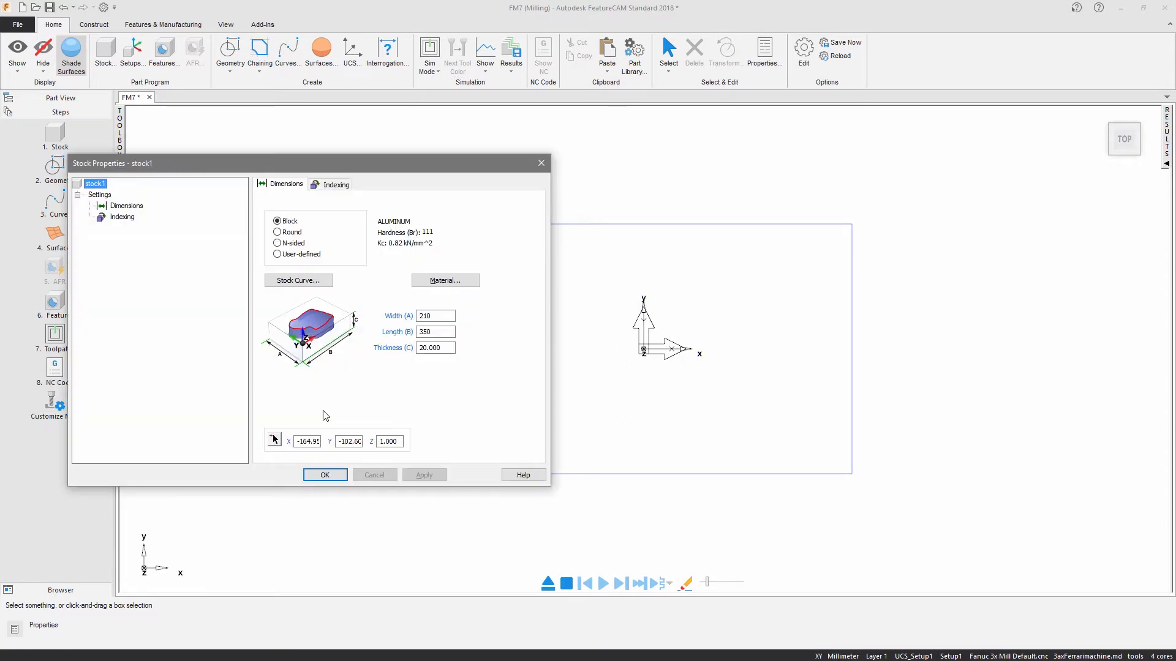
pyautogui.click(325, 475)
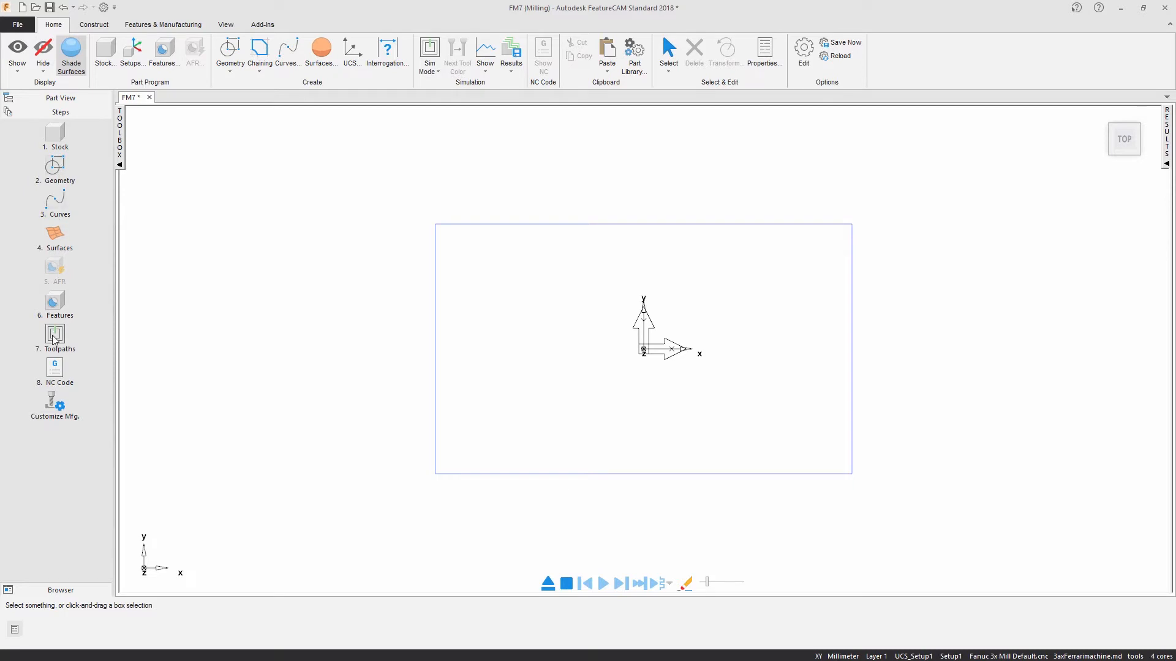
pyautogui.click(55, 169)
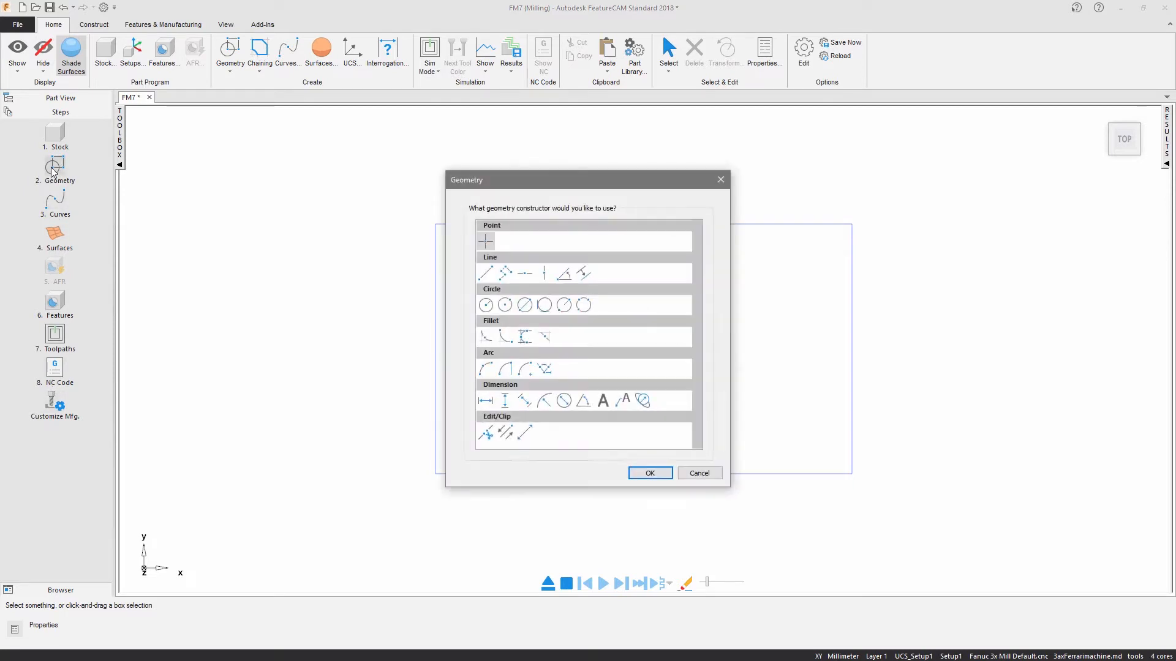
# Place three radius-10 circles inside the stock outline using the centre-radius constructor.
pyautogui.click(486, 305)
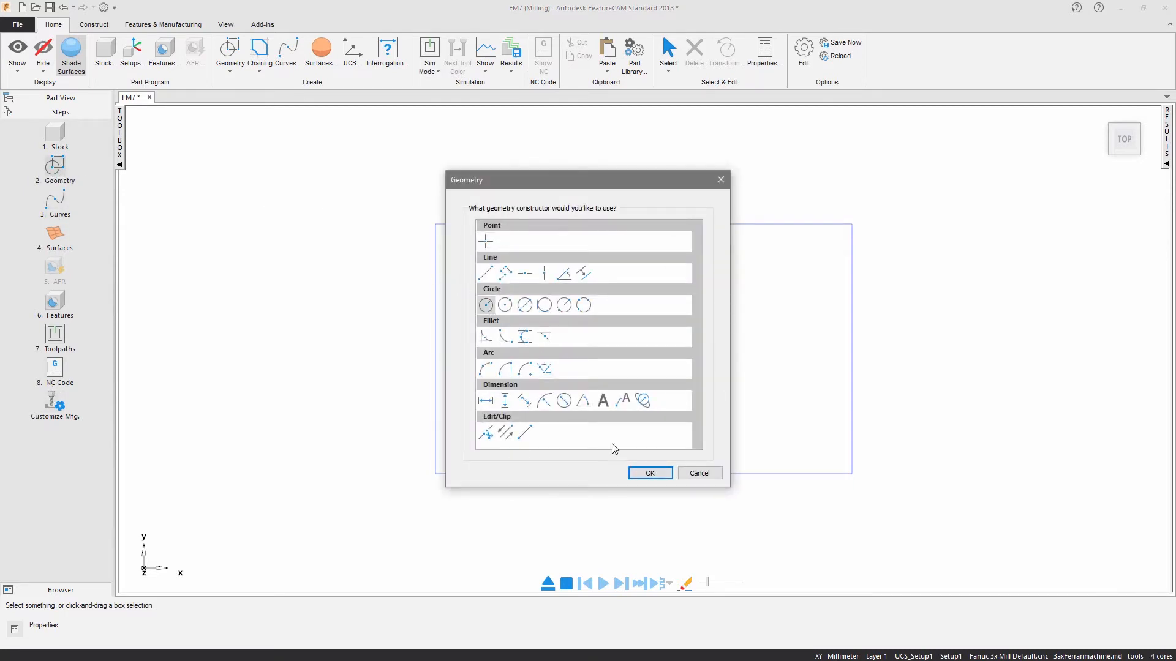
pyautogui.click(649, 473)
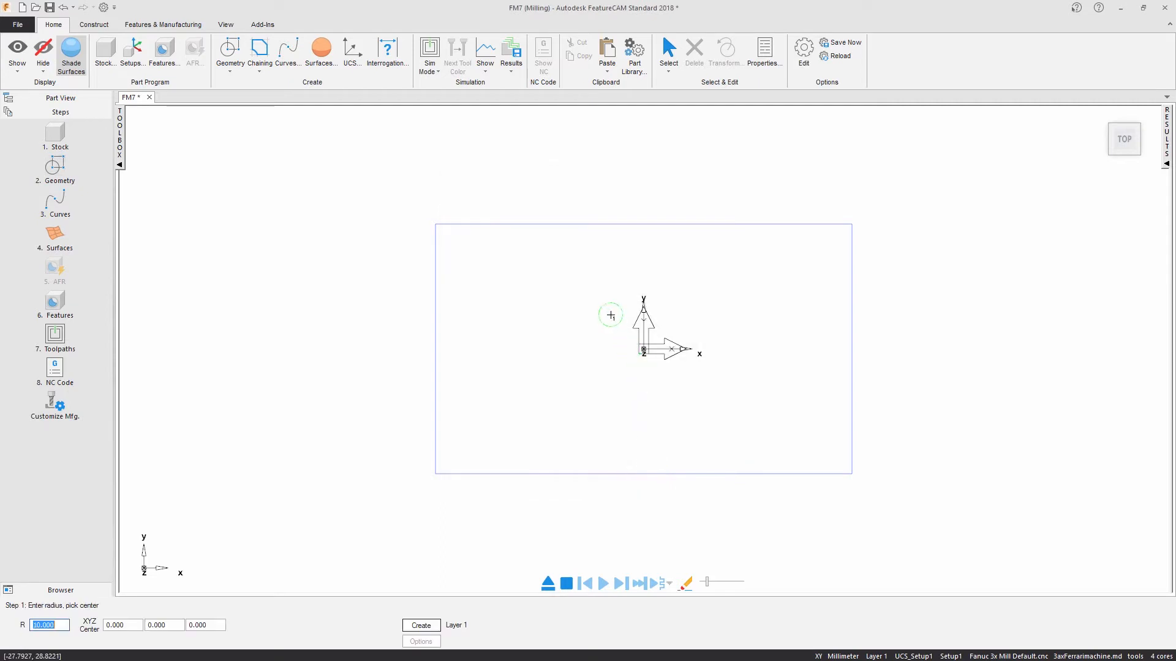
pyautogui.click(122, 625)
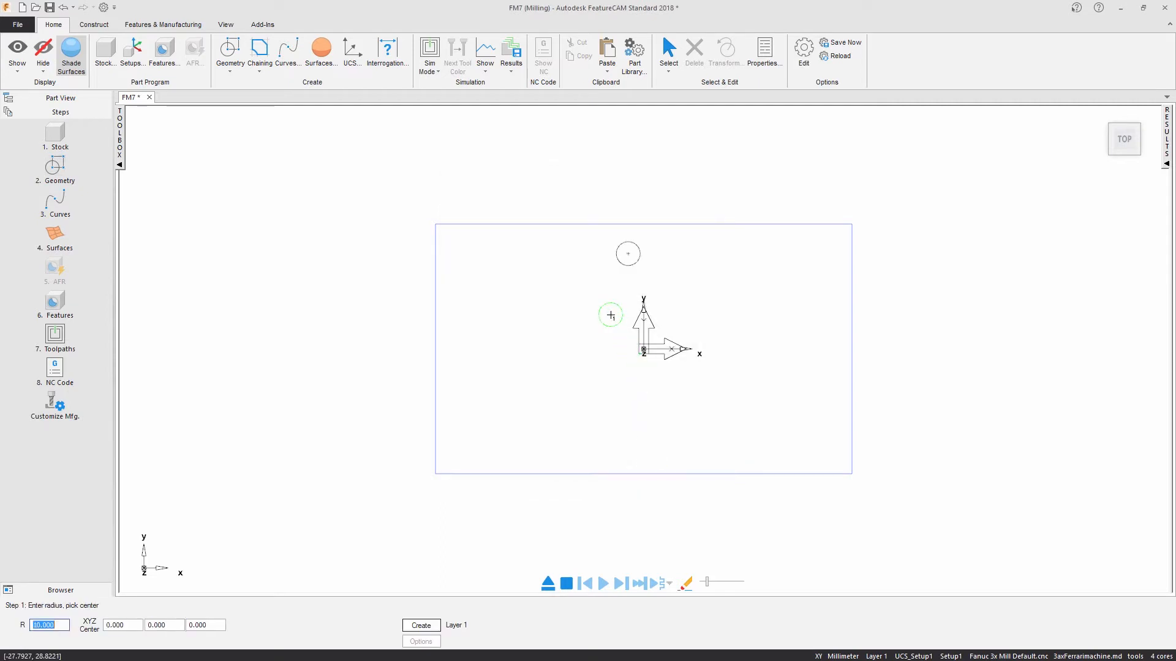
pyautogui.write('-13')
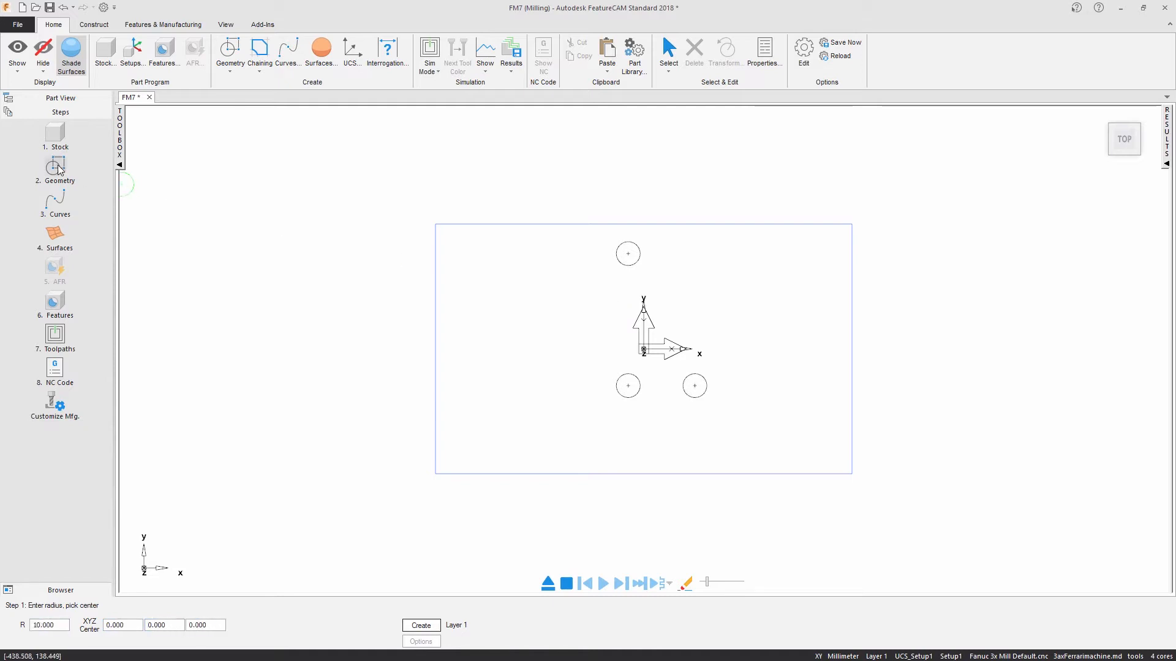
# Join the circles with tangent lines on the left and bottom sides.
pyautogui.click(628, 254)
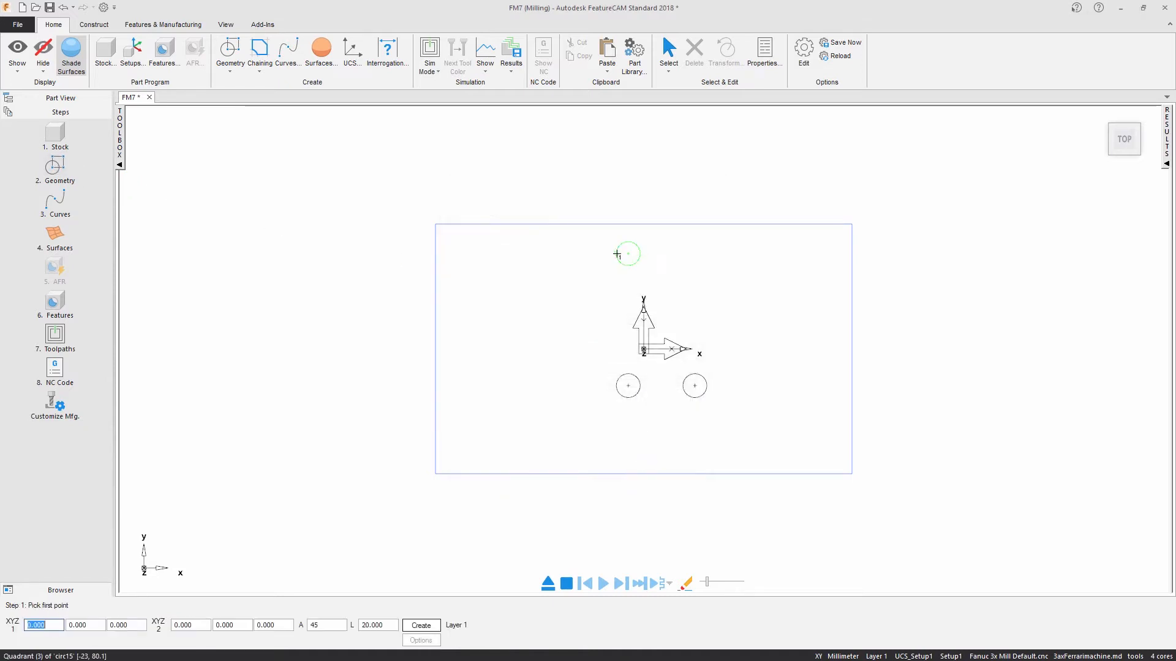
pyautogui.click(627, 386)
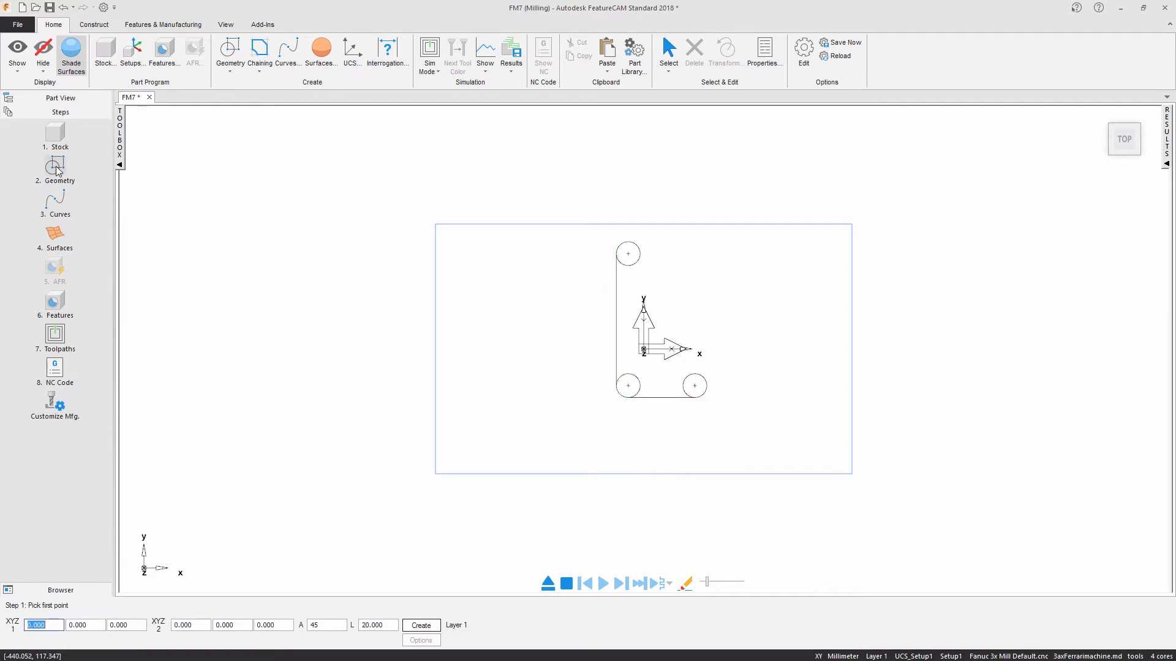
pyautogui.click(54, 167)
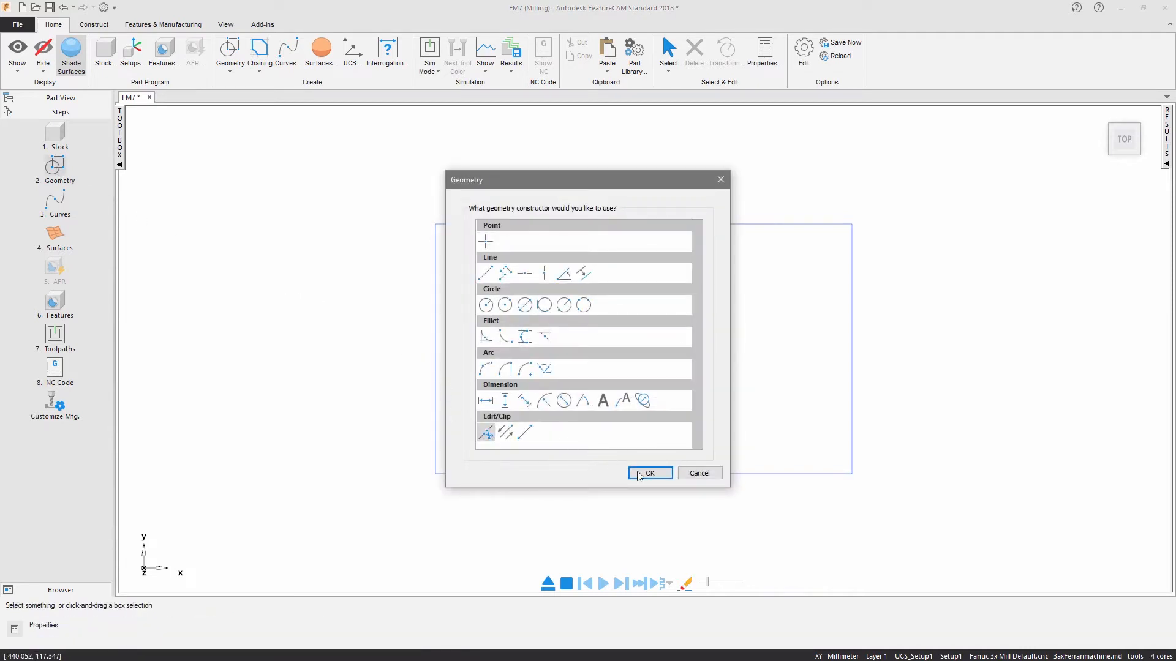
# Trim the lower-left corner circle back to the part outline.
pyautogui.click(649, 473)
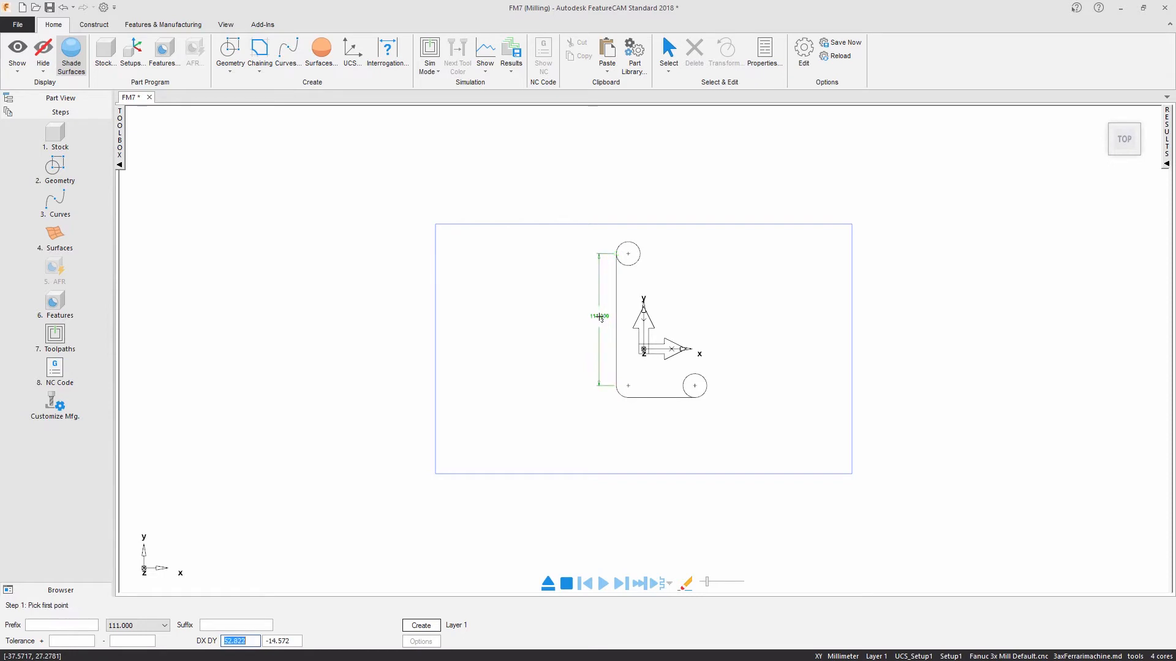
pyautogui.moveTo(748, 318)
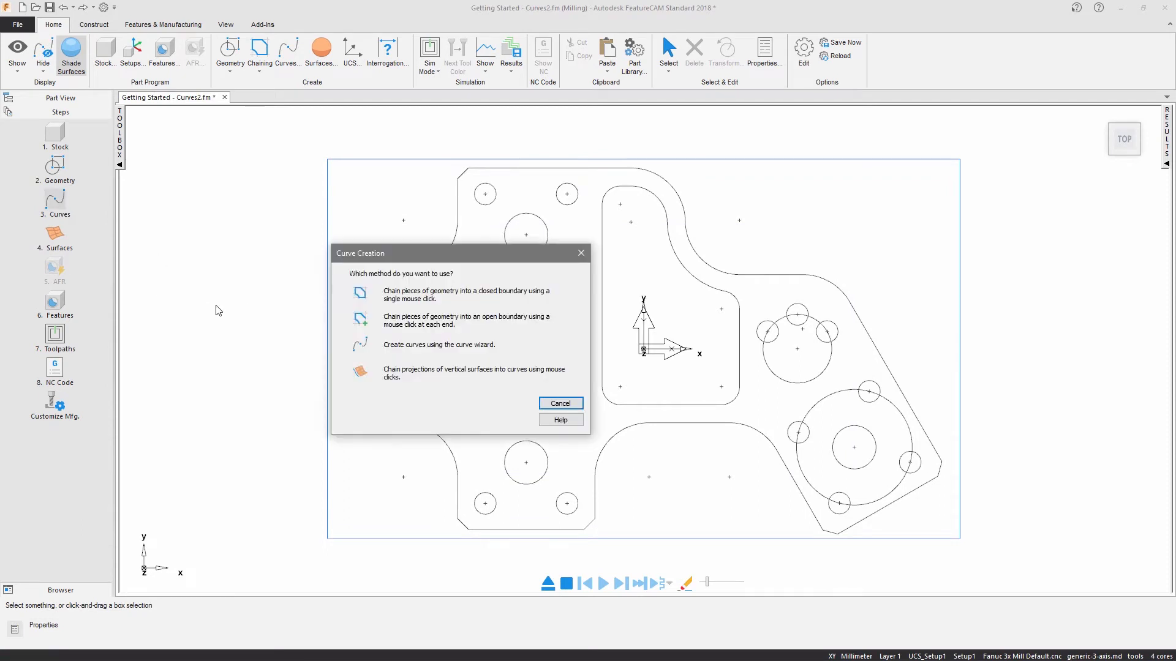
# Chain the inner pocket loop and the outer part boundary into two closed curves.
pyautogui.click(359, 293)
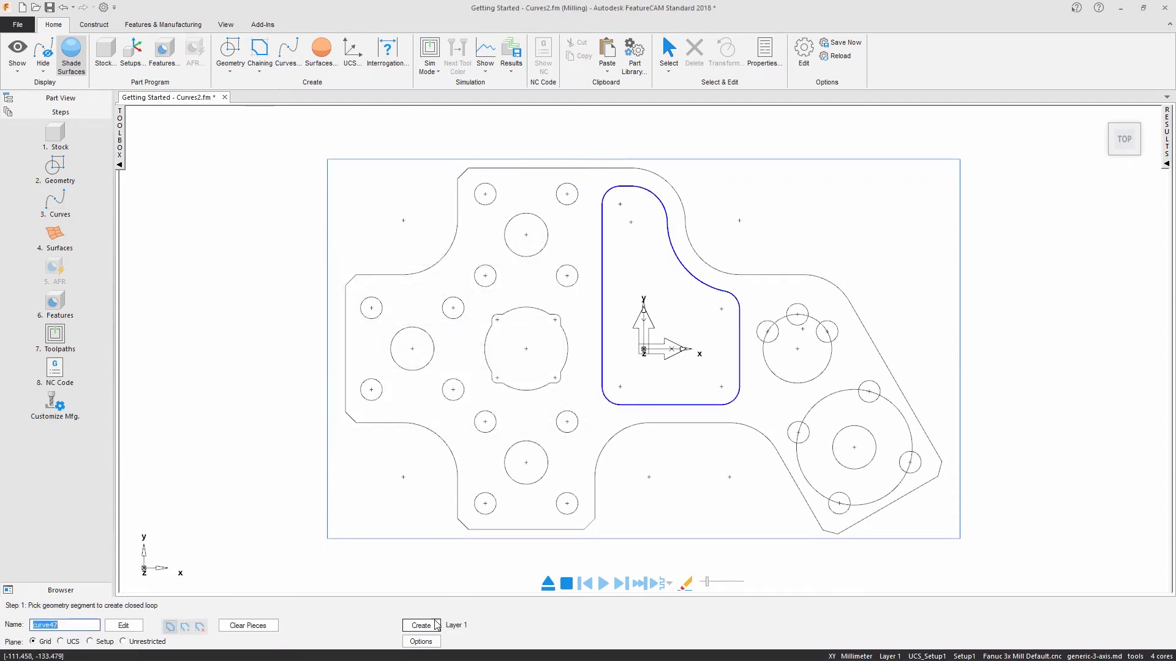
pyautogui.click(421, 625)
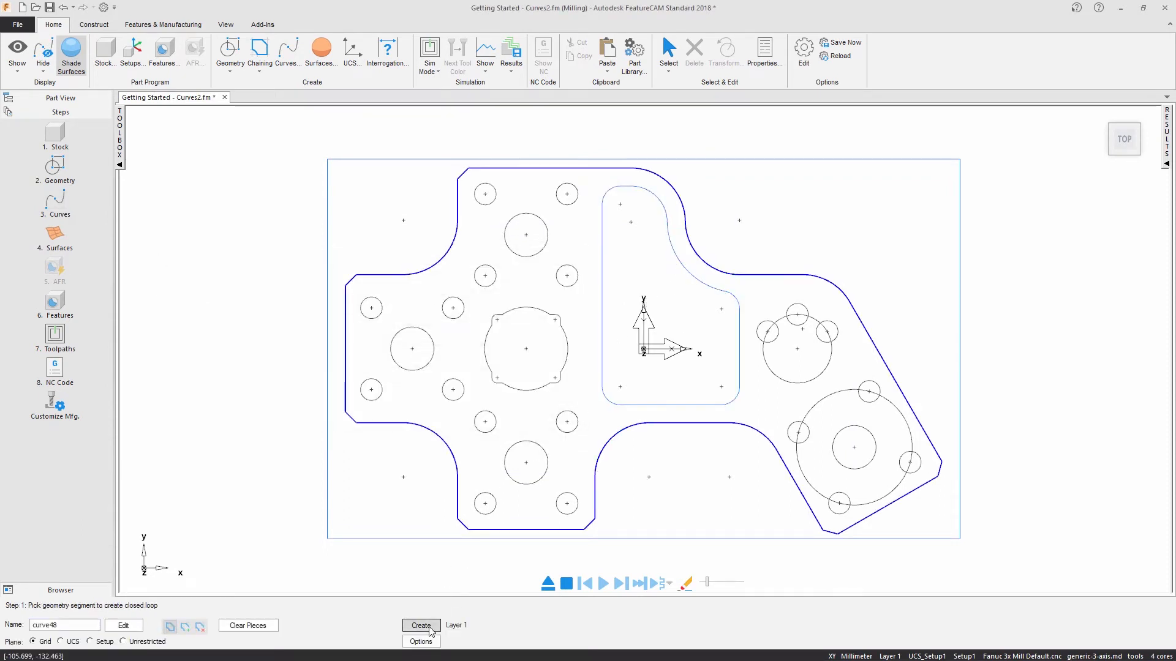
pyautogui.click(420, 626)
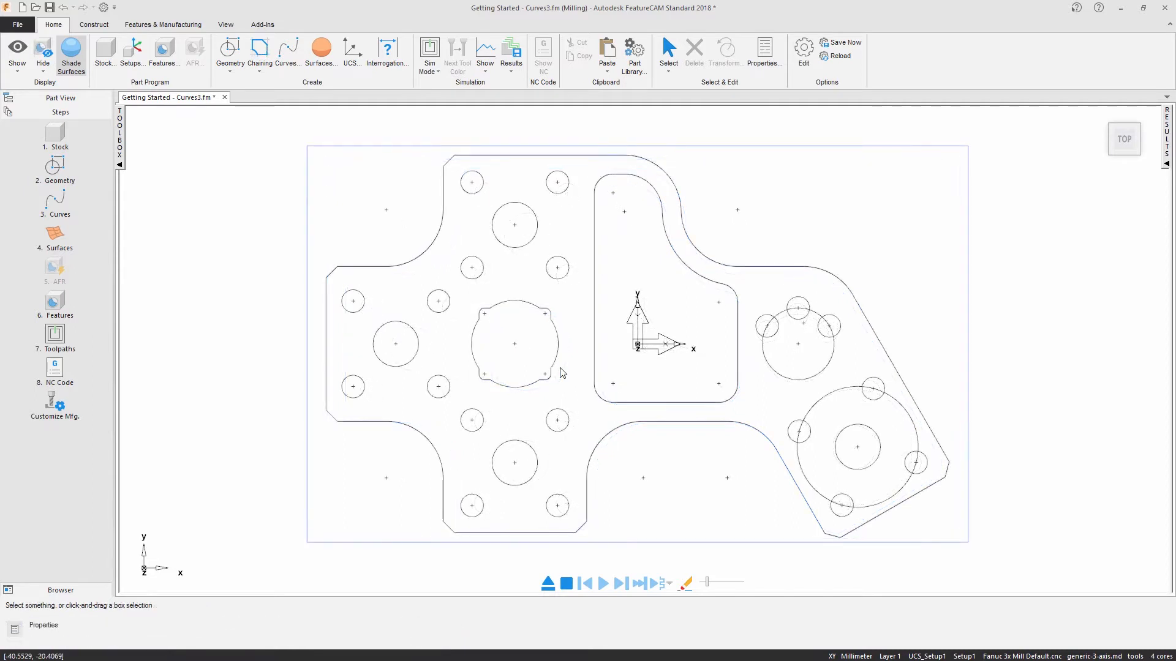
pyautogui.moveTo(82, 318)
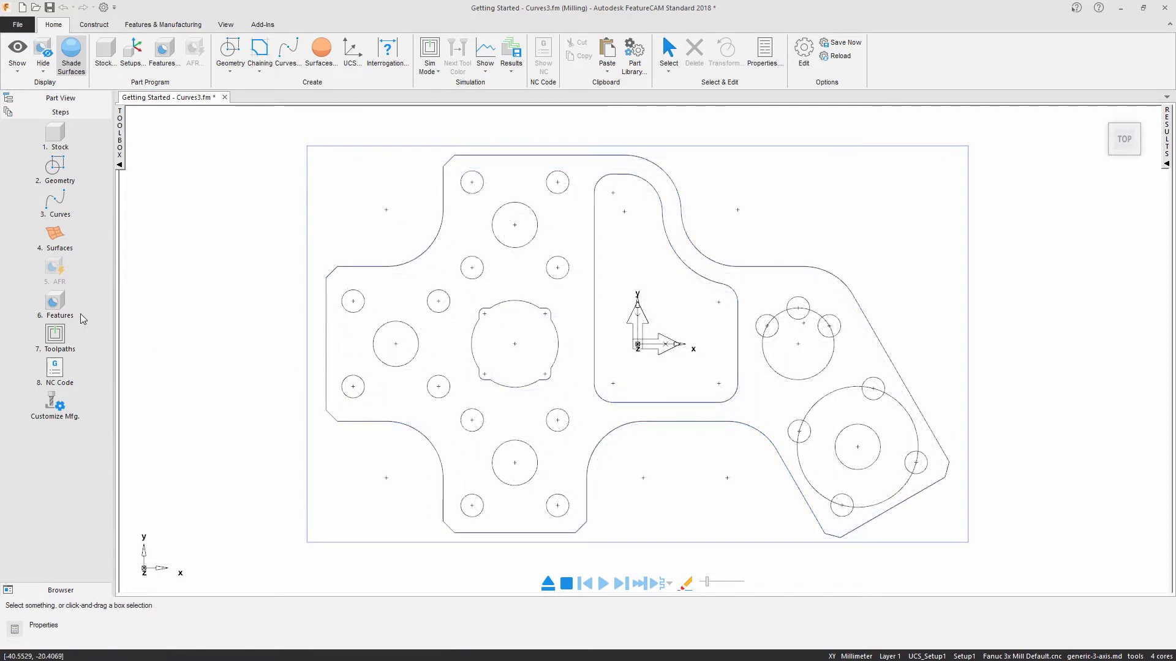
# Create face feature face1 at Z offset -1 with no rough pass, finish pass only.
pyautogui.click(54, 304)
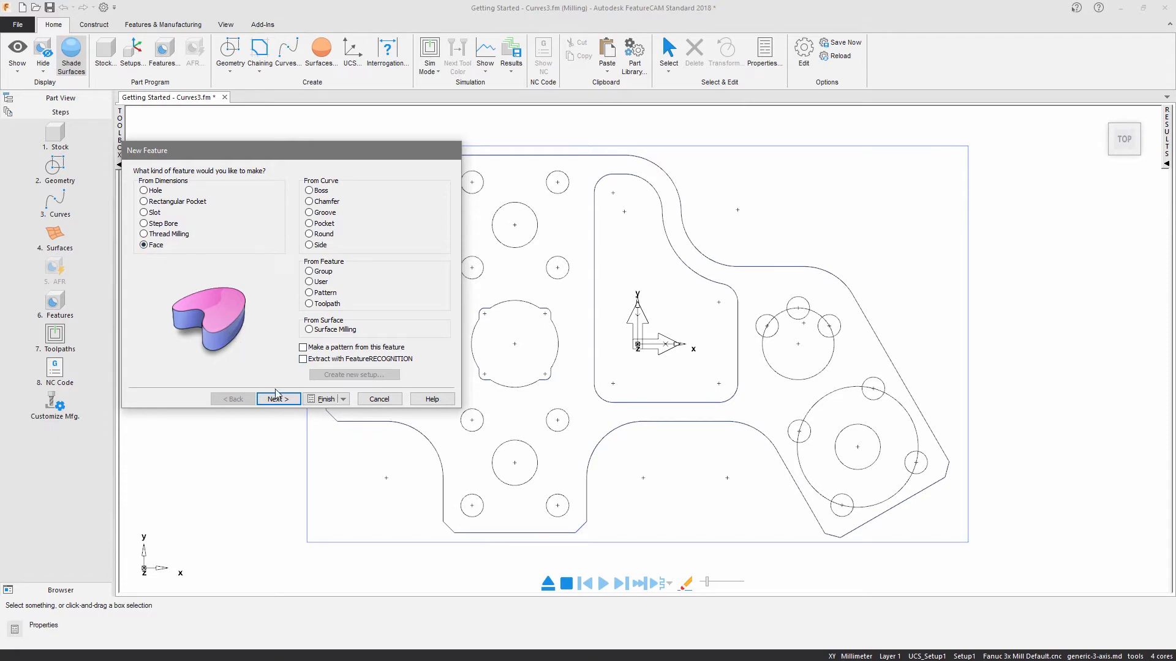
pyautogui.click(278, 398)
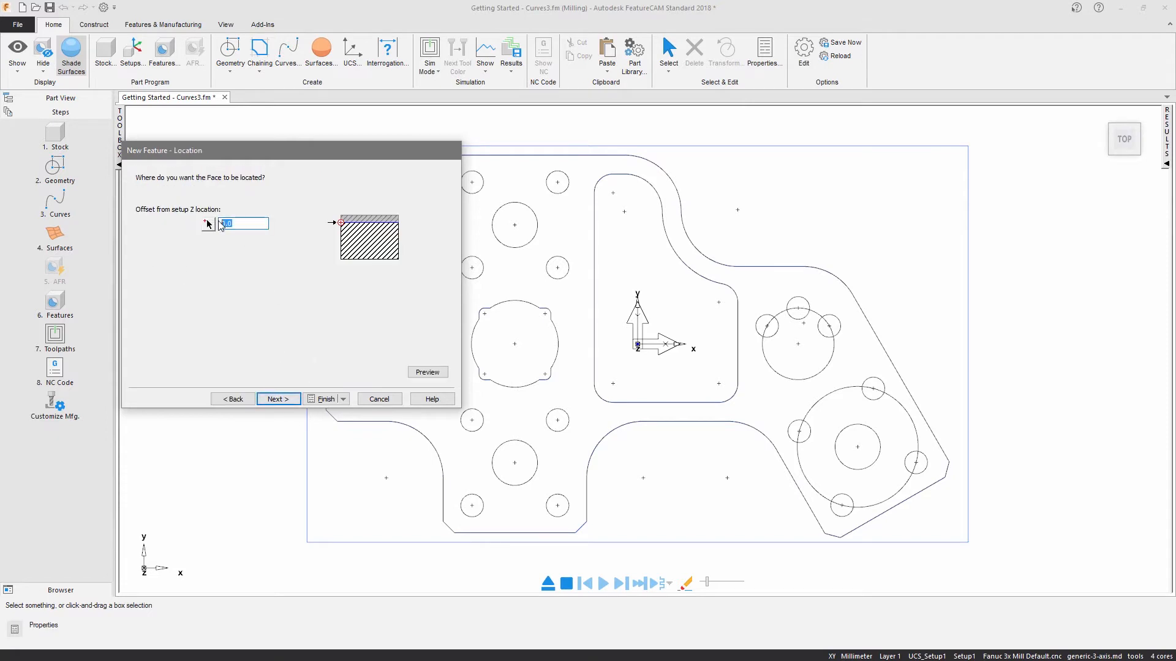
pyautogui.write('-1')
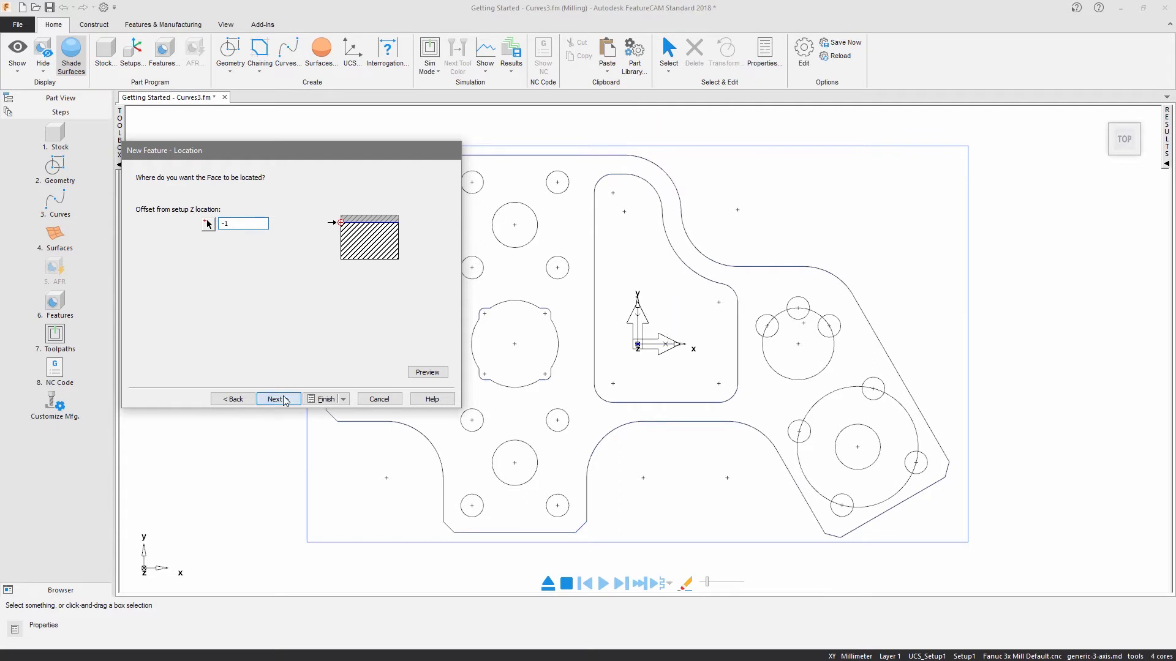
pyautogui.click(274, 398)
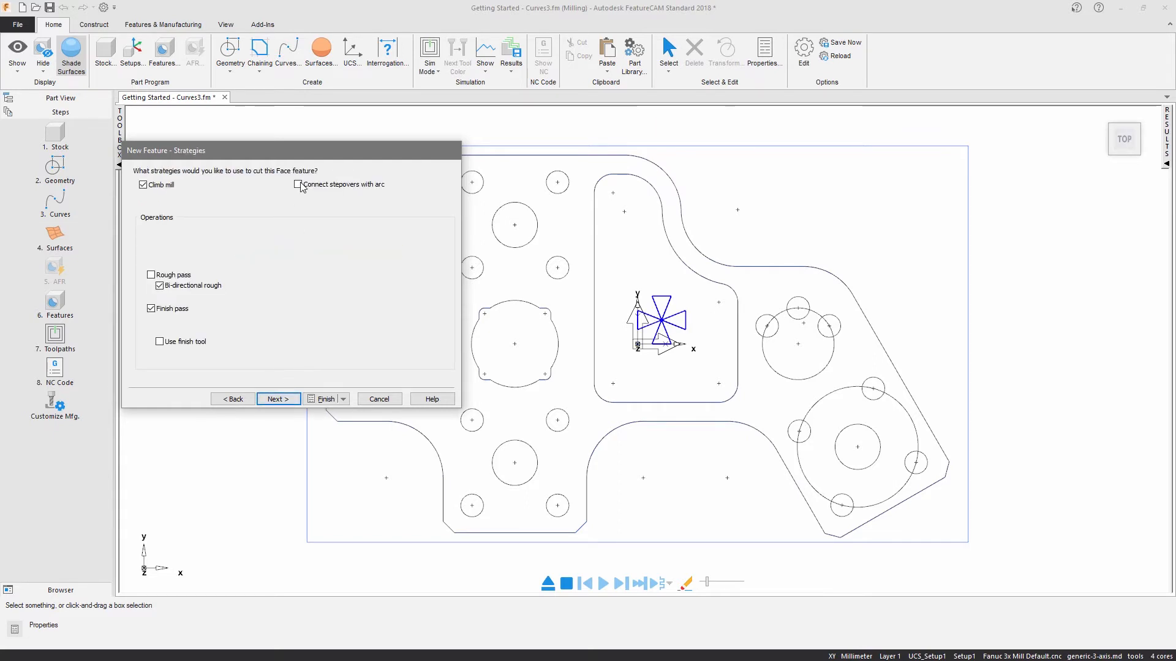
pyautogui.click(299, 183)
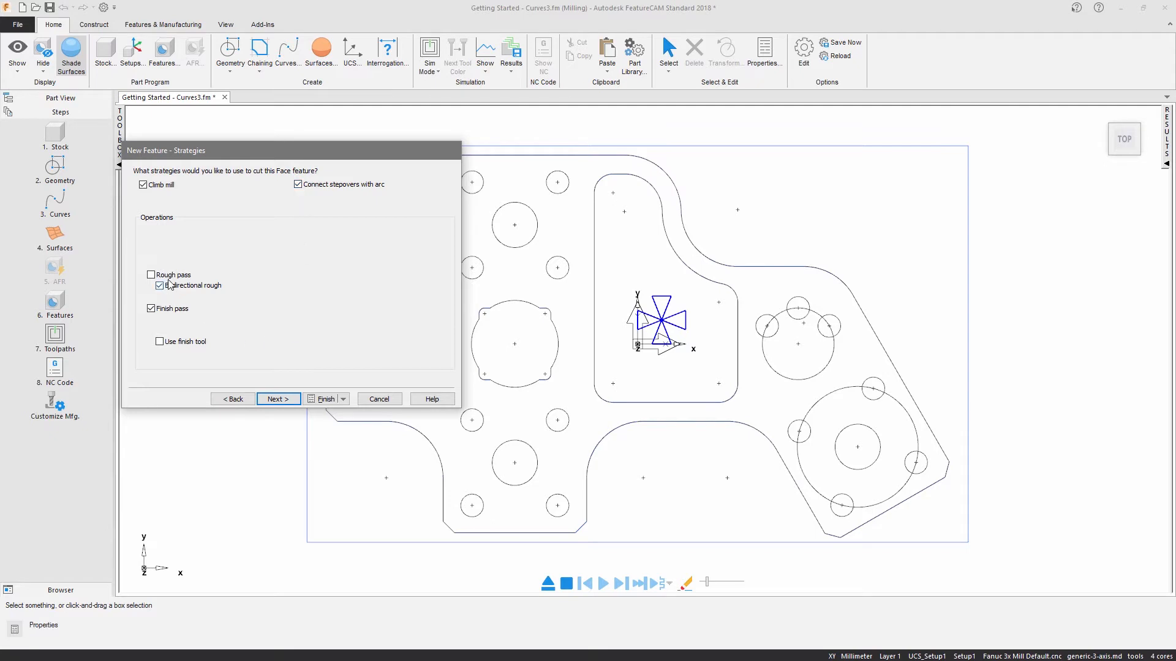
pyautogui.click(279, 398)
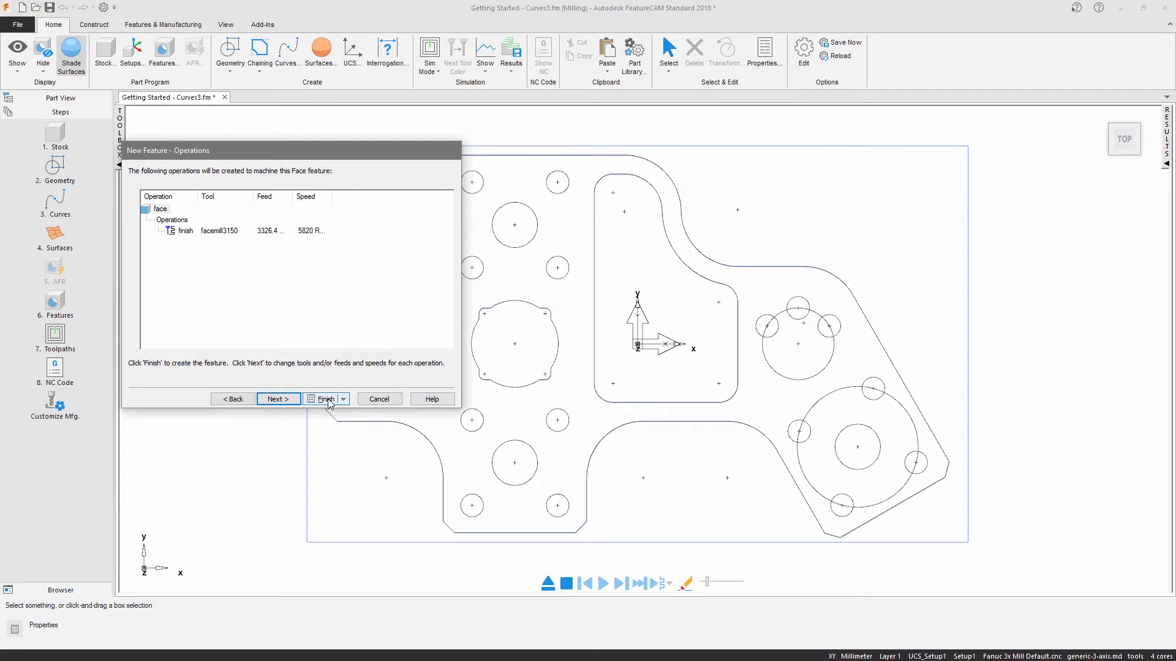
pyautogui.click(322, 398)
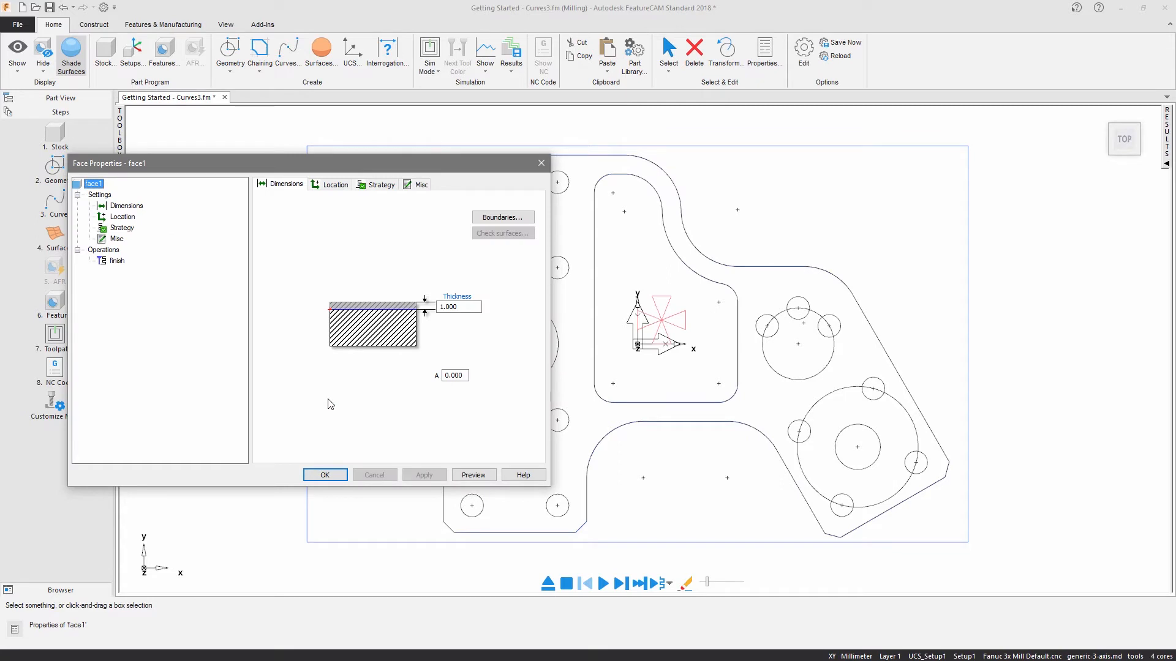
pyautogui.moveTo(367, 204)
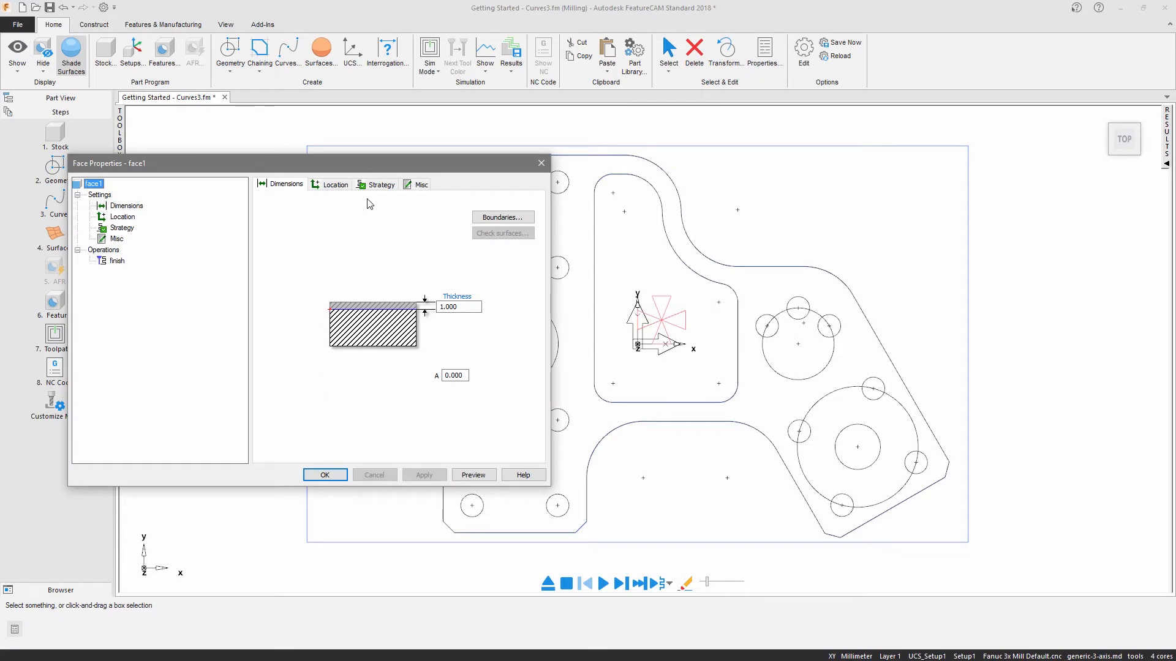
# Review face1's cutting strategy and the facemill tool on its finish operation.
pyautogui.click(381, 184)
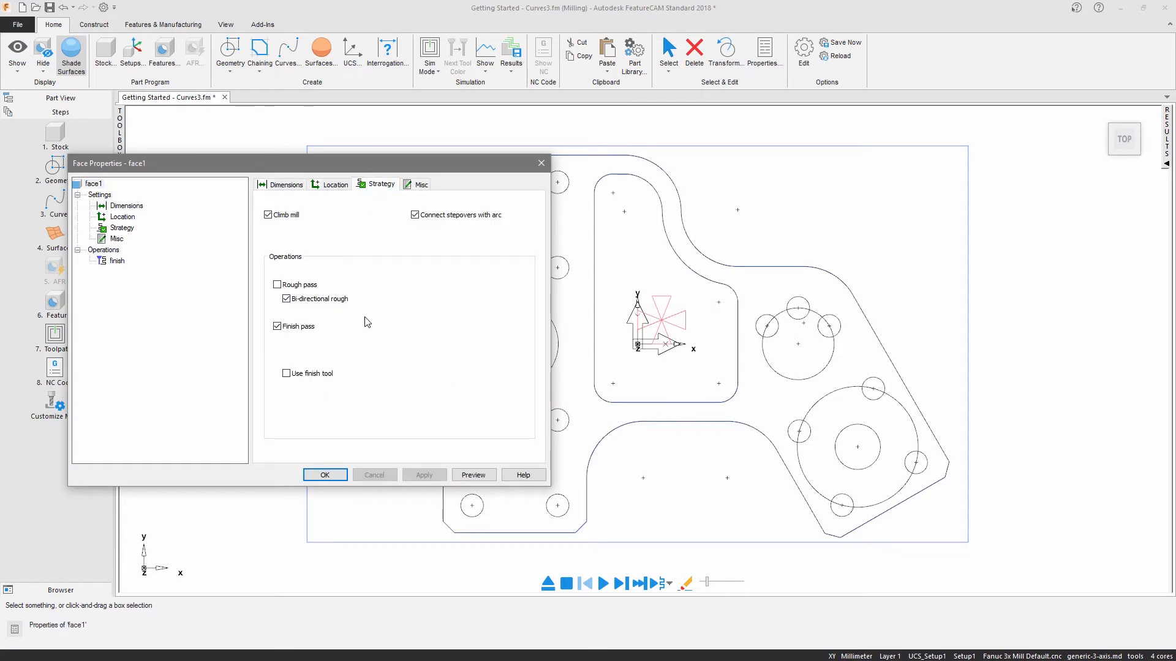
pyautogui.click(118, 261)
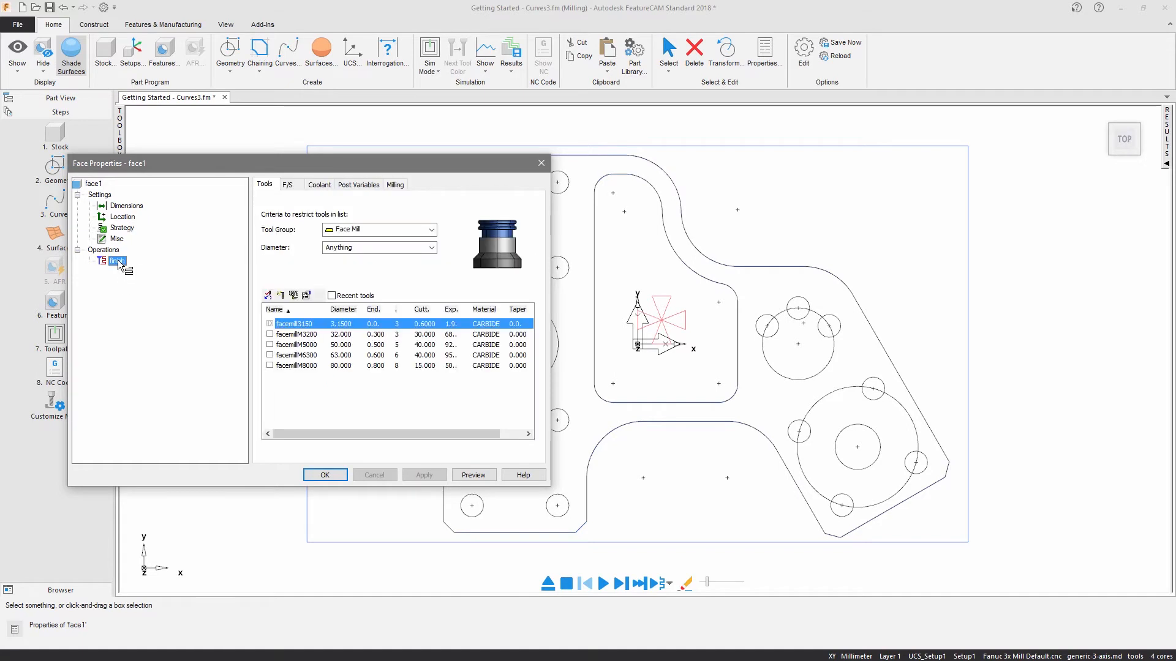
pyautogui.click(287, 185)
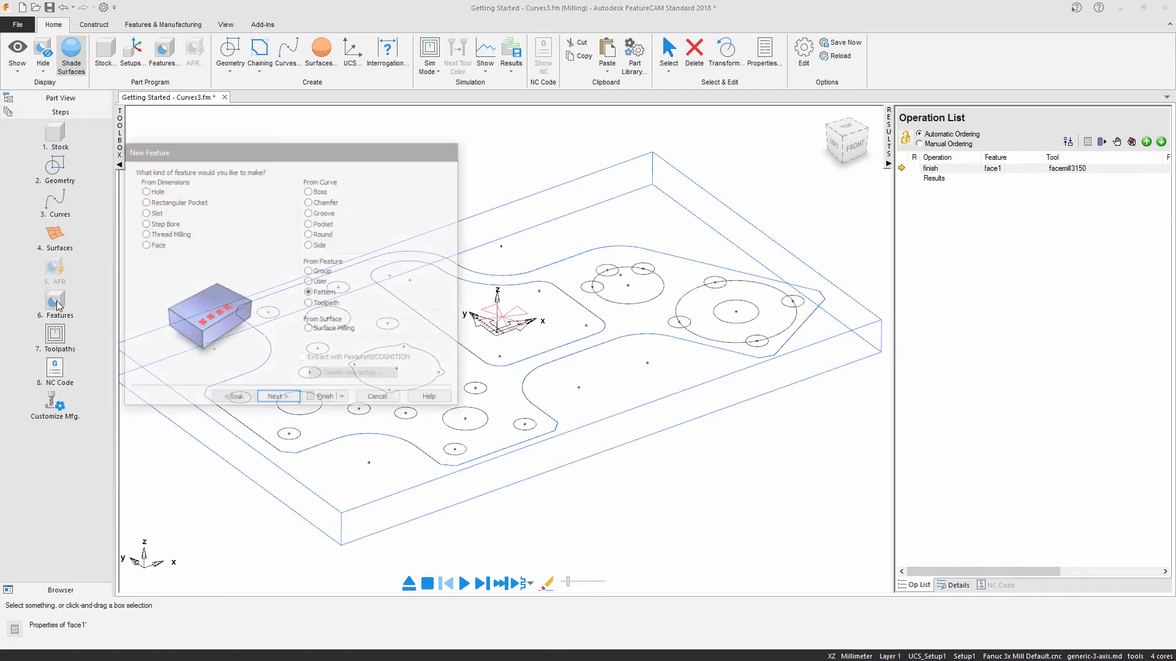
# Create boss1 from the part outline curve, height 20, keeping the default rough and finish strategies.
pyautogui.click(308, 191)
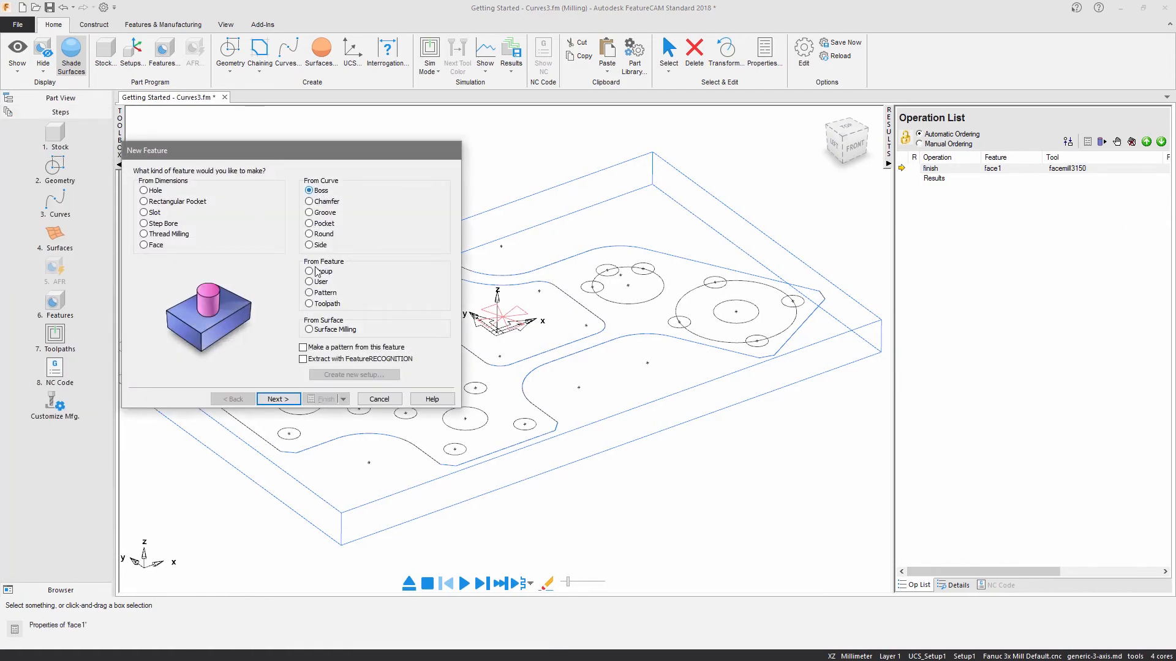
pyautogui.click(278, 398)
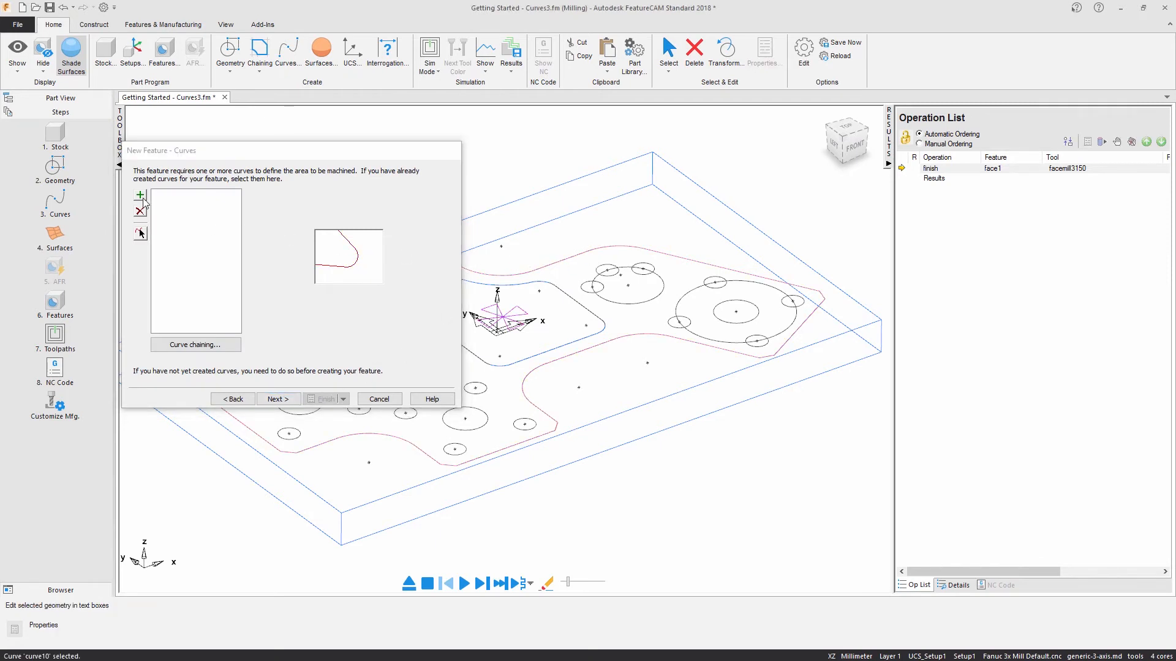
pyautogui.click(278, 398)
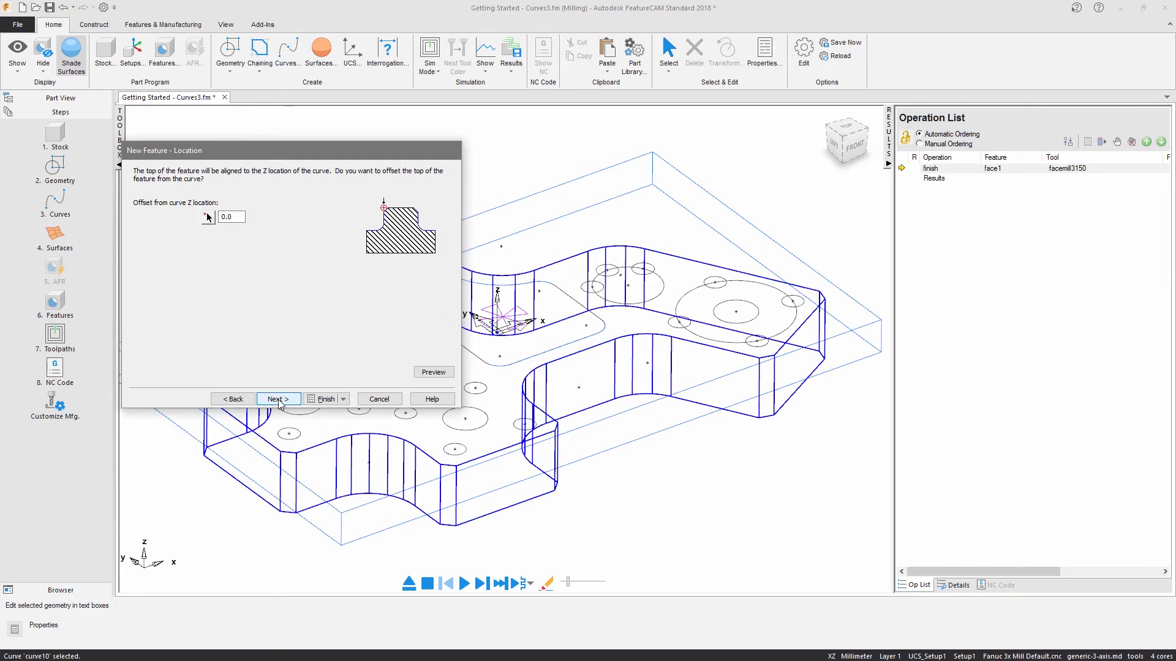
pyautogui.moveTo(287, 403)
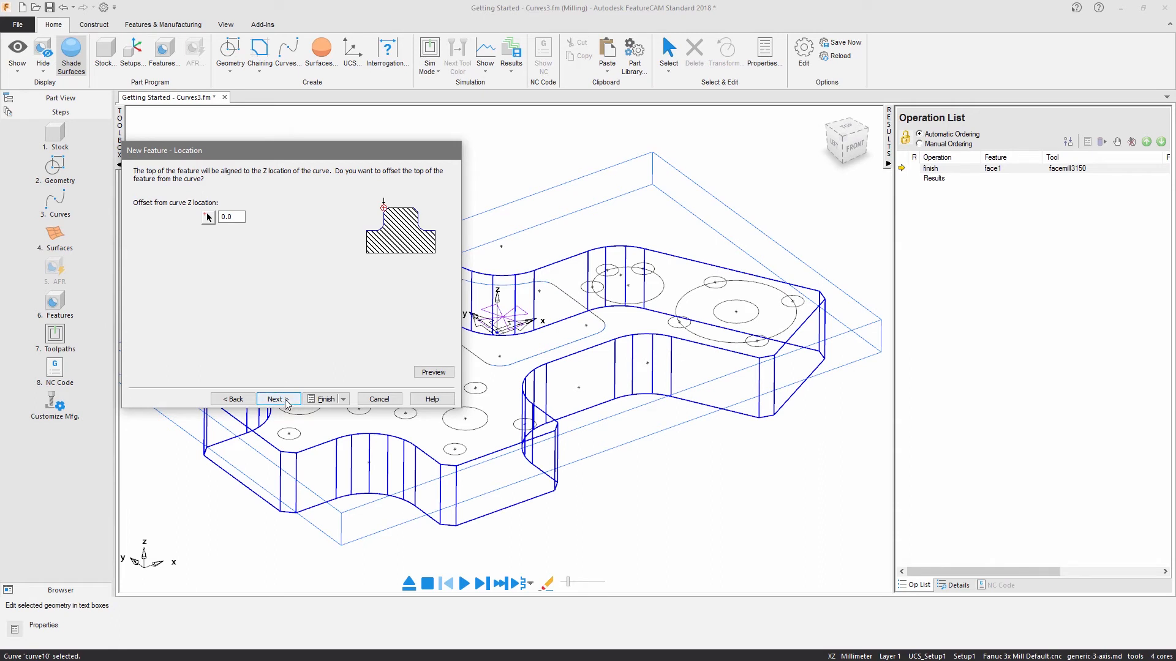
pyautogui.click(278, 398)
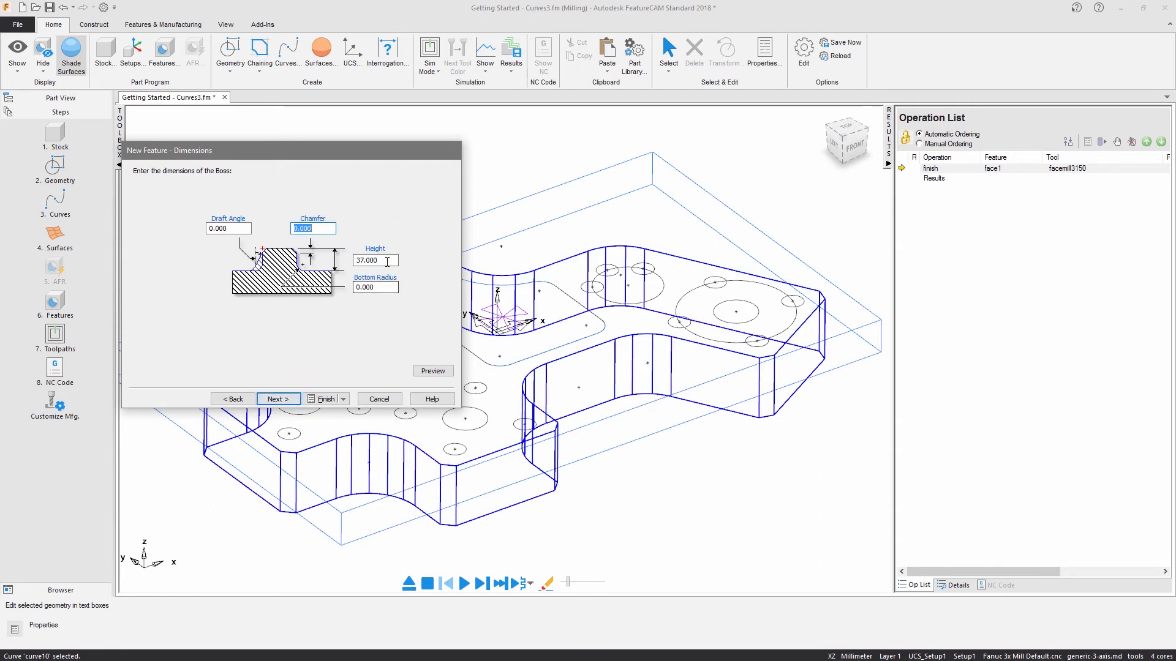
pyautogui.write('20')
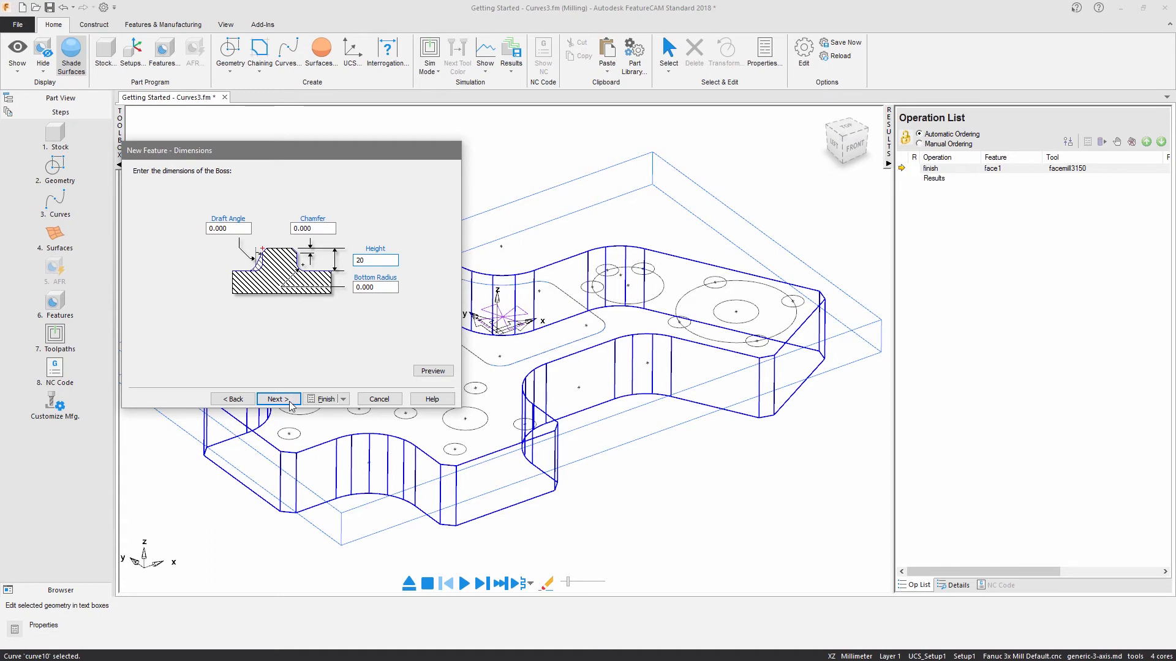
pyautogui.click(277, 399)
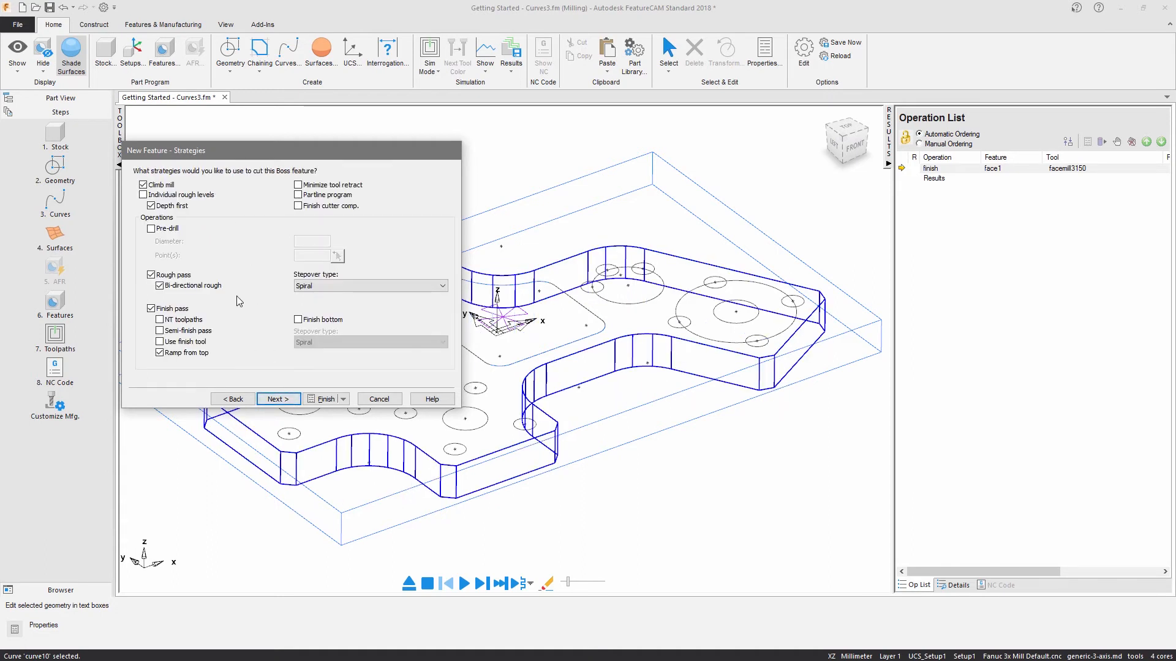
pyautogui.click(278, 398)
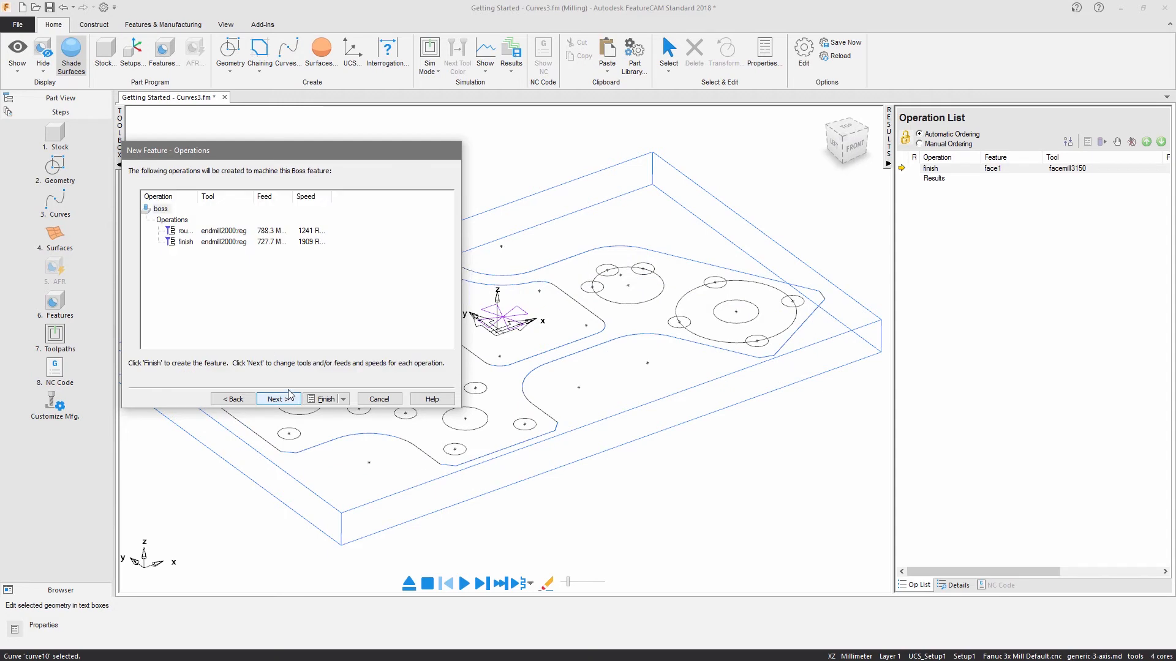
pyautogui.click(322, 398)
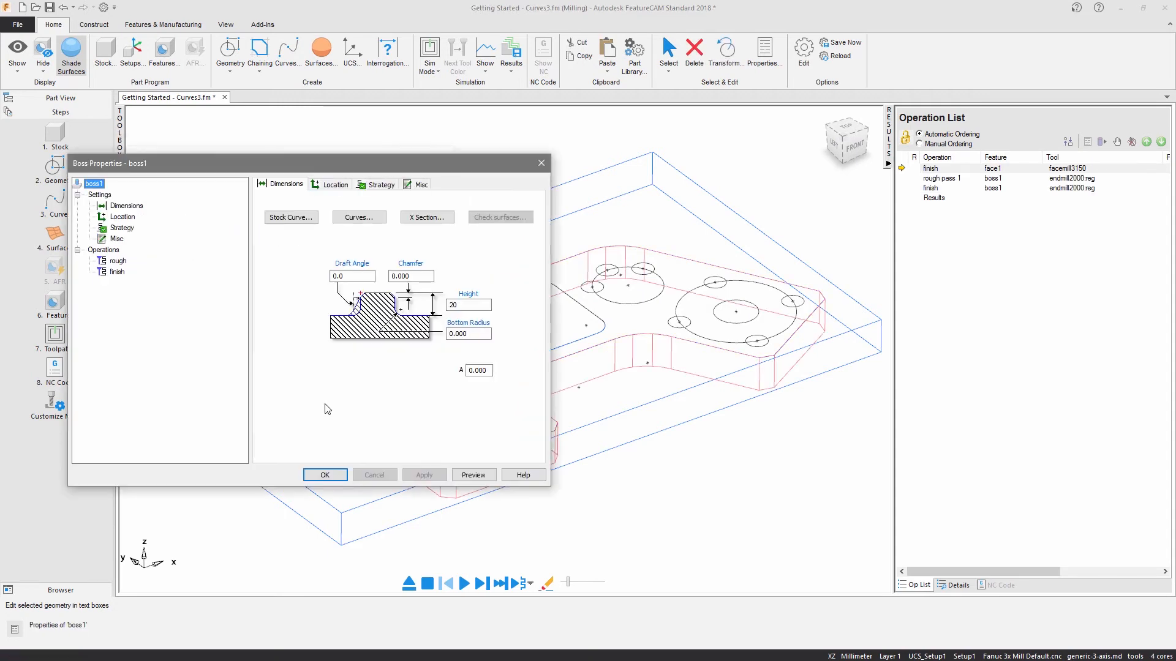
# Give boss1 a chamfer of 1 and apply the change.
pyautogui.click(410, 275)
pyautogui.write('1')
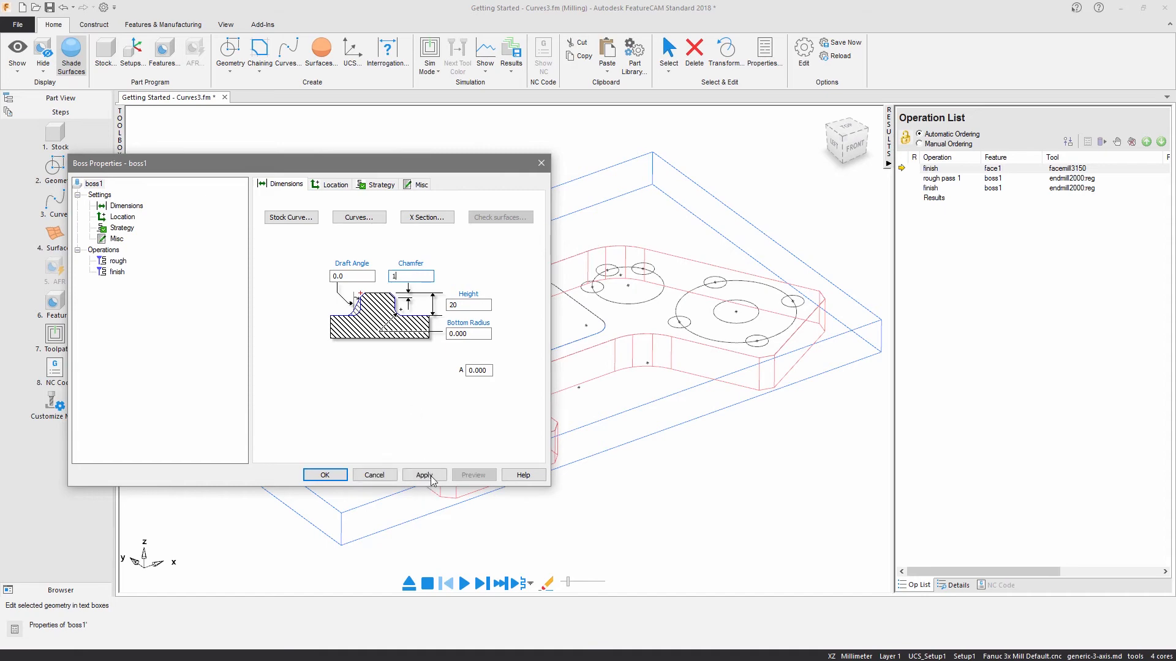
pyautogui.click(423, 475)
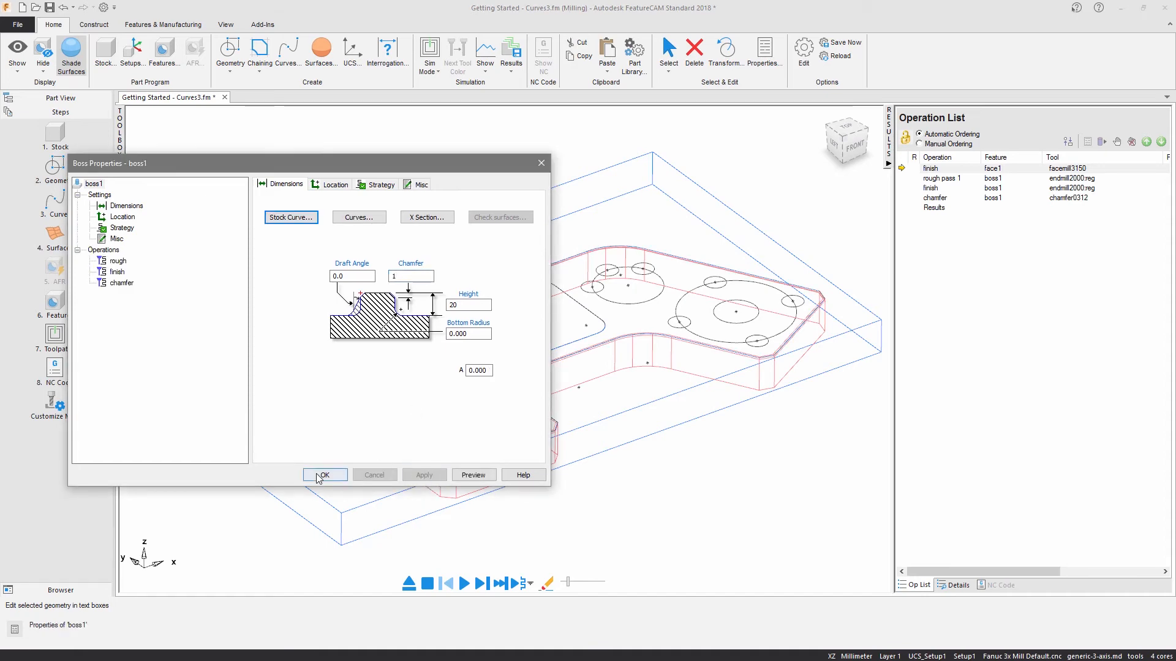
pyautogui.click(323, 475)
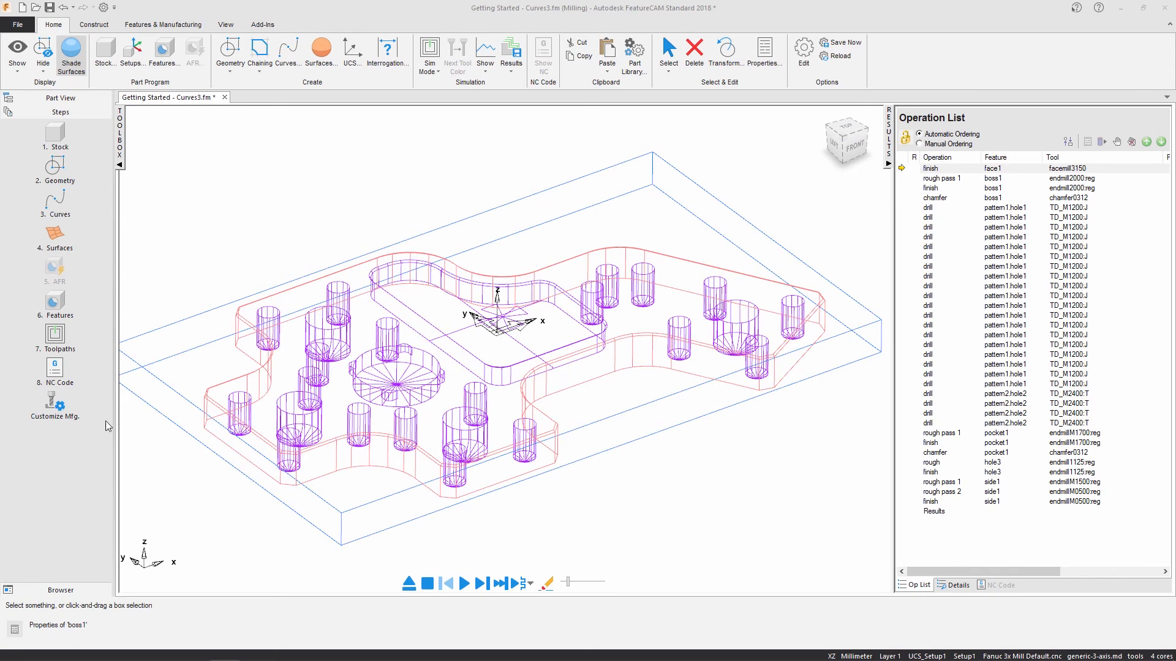
# Set the milling post processor to Fanuc 3x Mill Default.cnc in the posting options.
pyautogui.click(55, 403)
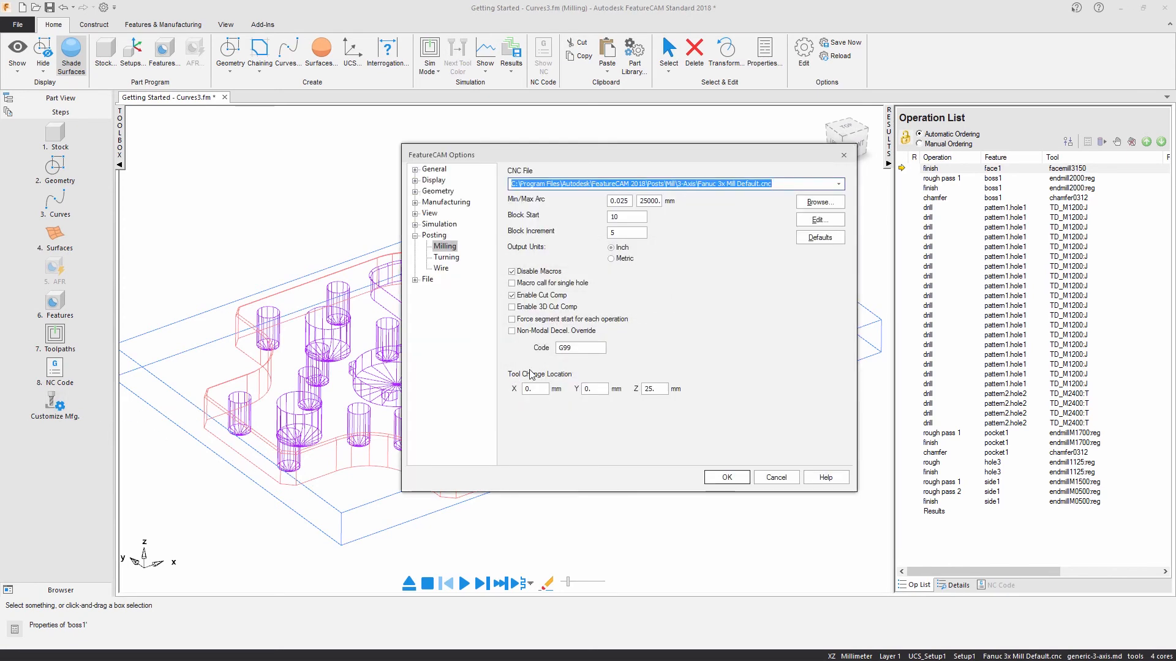
pyautogui.click(818, 202)
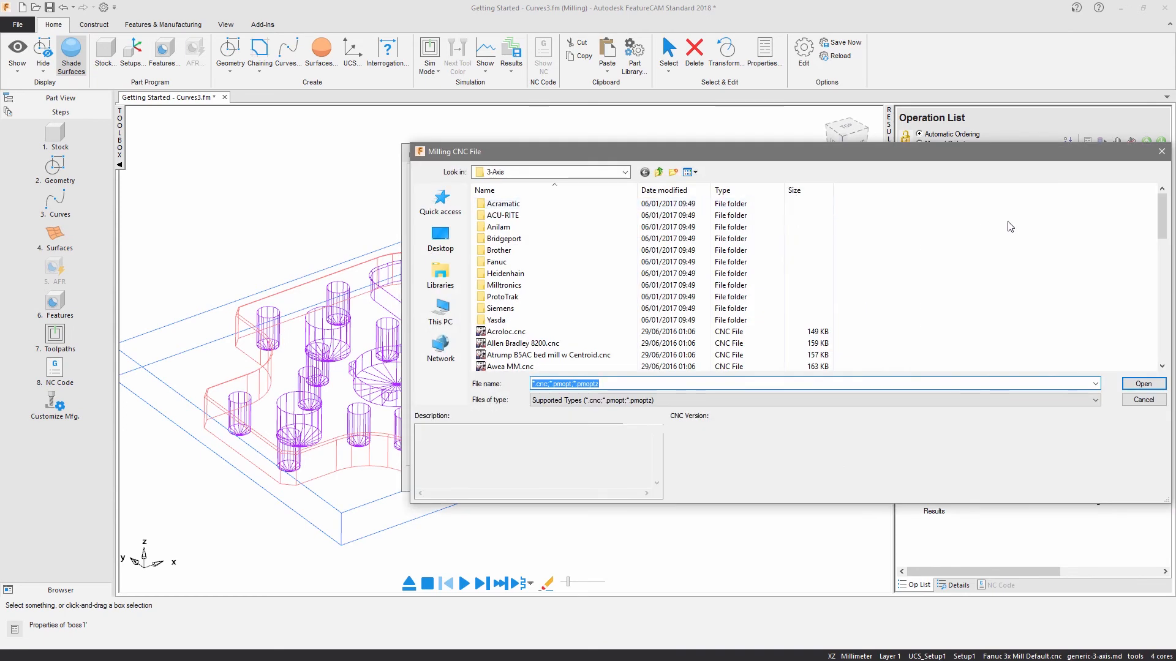
pyautogui.scroll(-3)
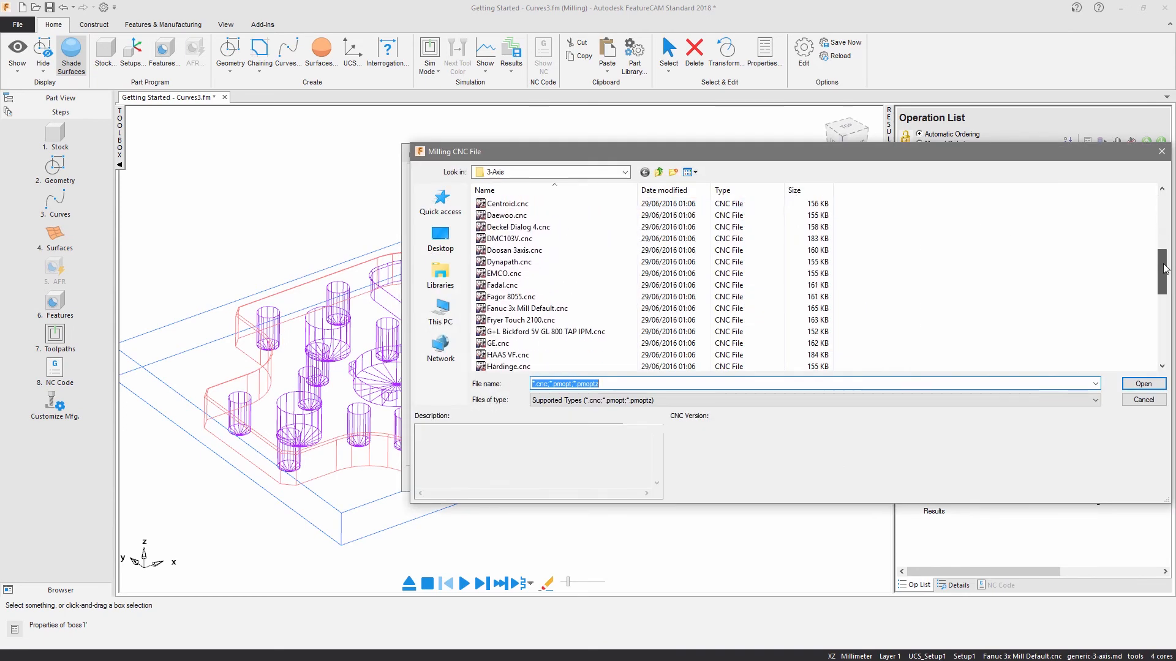
pyautogui.click(527, 239)
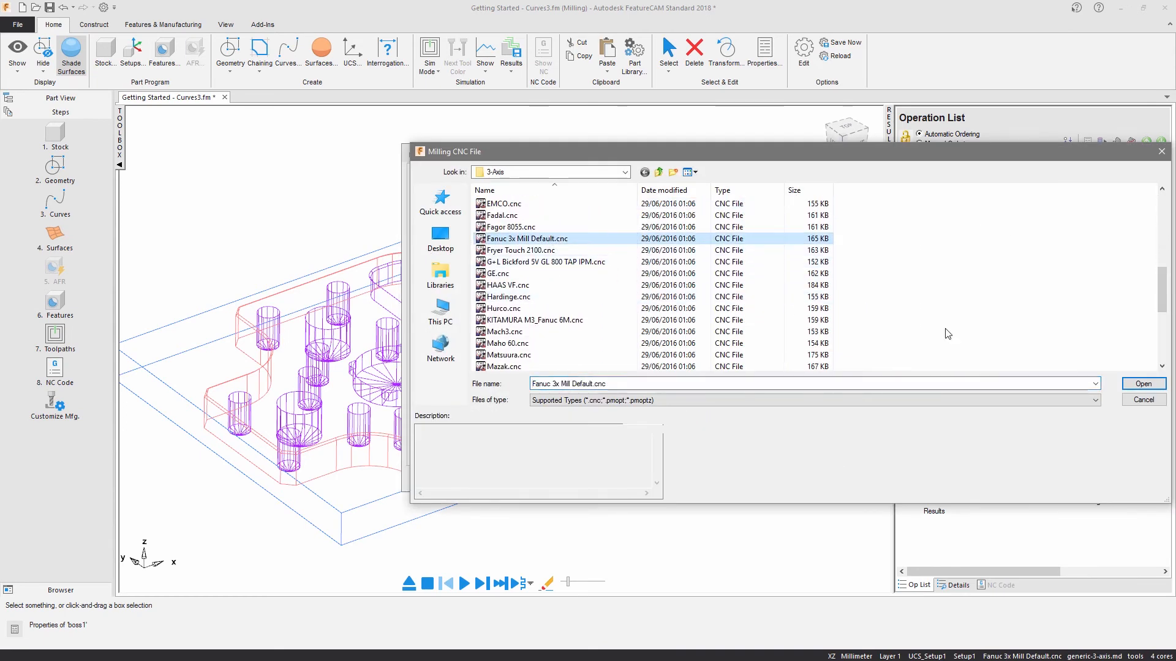
pyautogui.click(1143, 383)
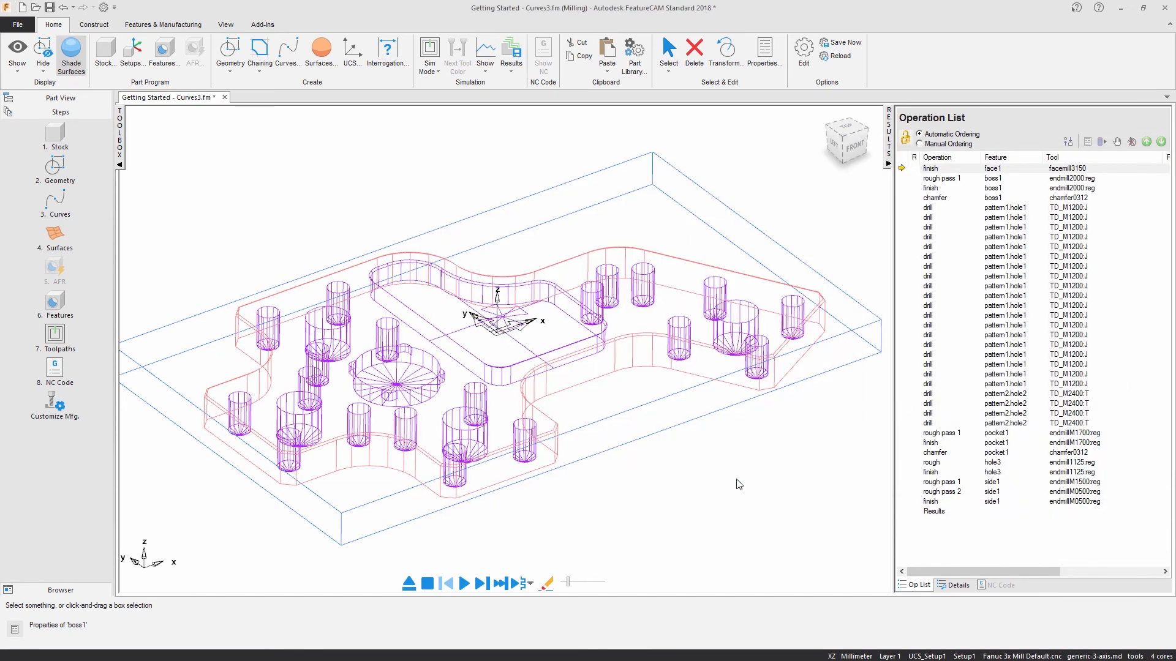
# Play the 3D machining simulation to the finished plate, then generate and save the Fanuc NC code.
pyautogui.click(429, 53)
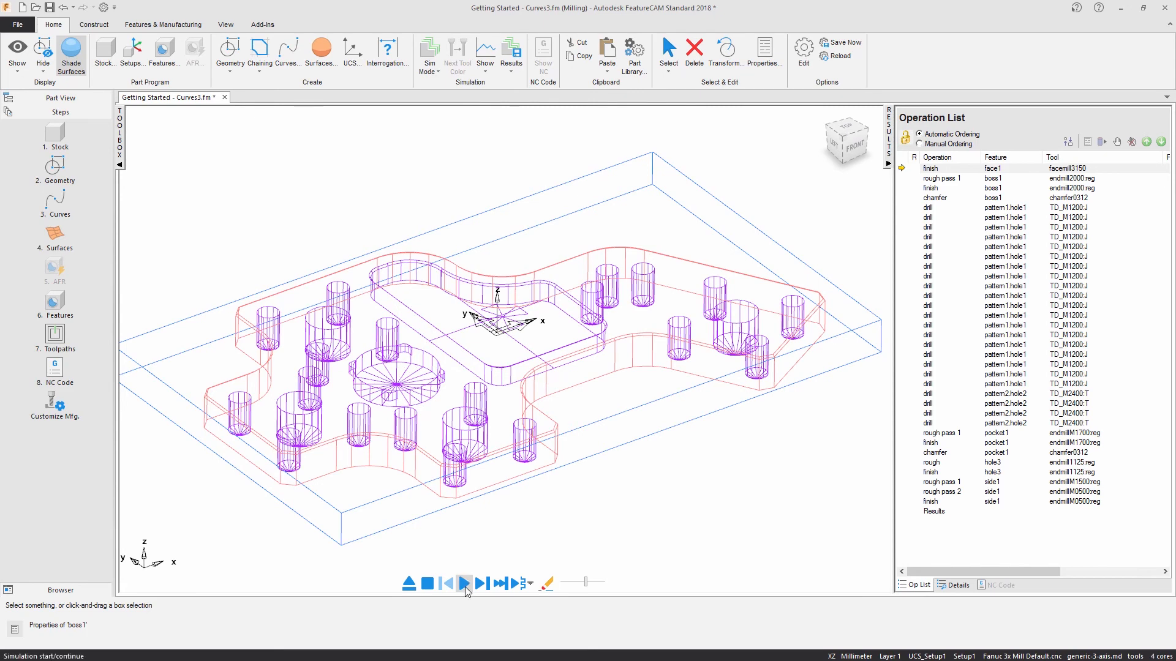
pyautogui.click(464, 583)
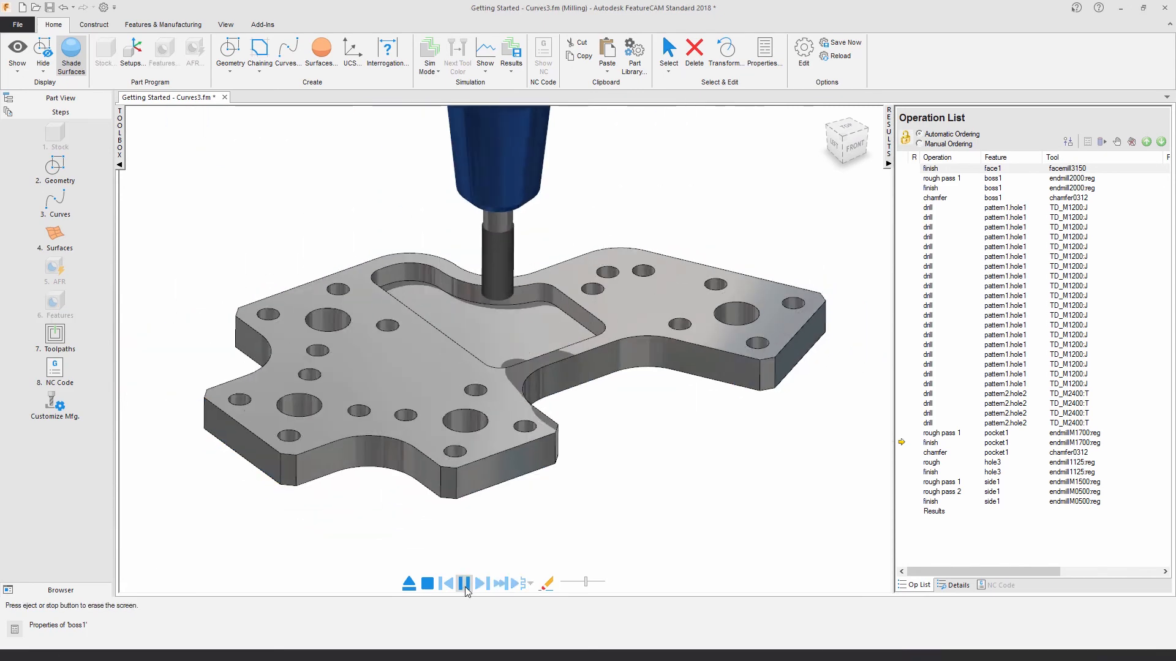
pyautogui.click(429, 583)
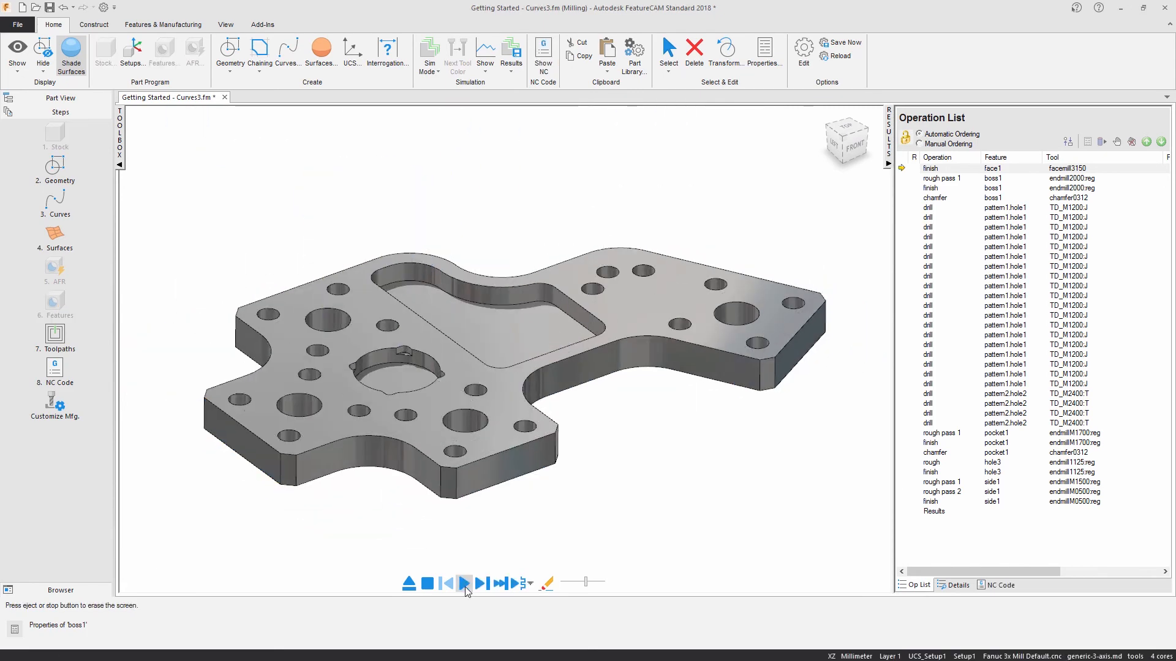
pyautogui.click(463, 583)
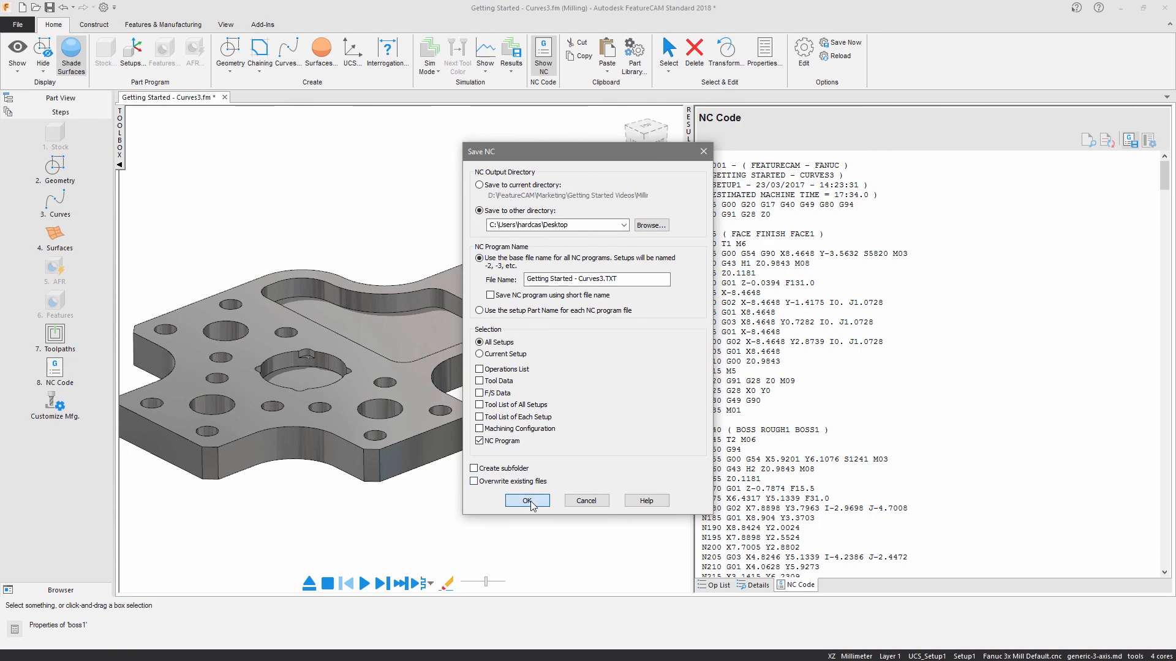
# Save the Fanuc NC program as Getting Started - Curves3.TXT on the desktop and review the listed code.
pyautogui.click(526, 500)
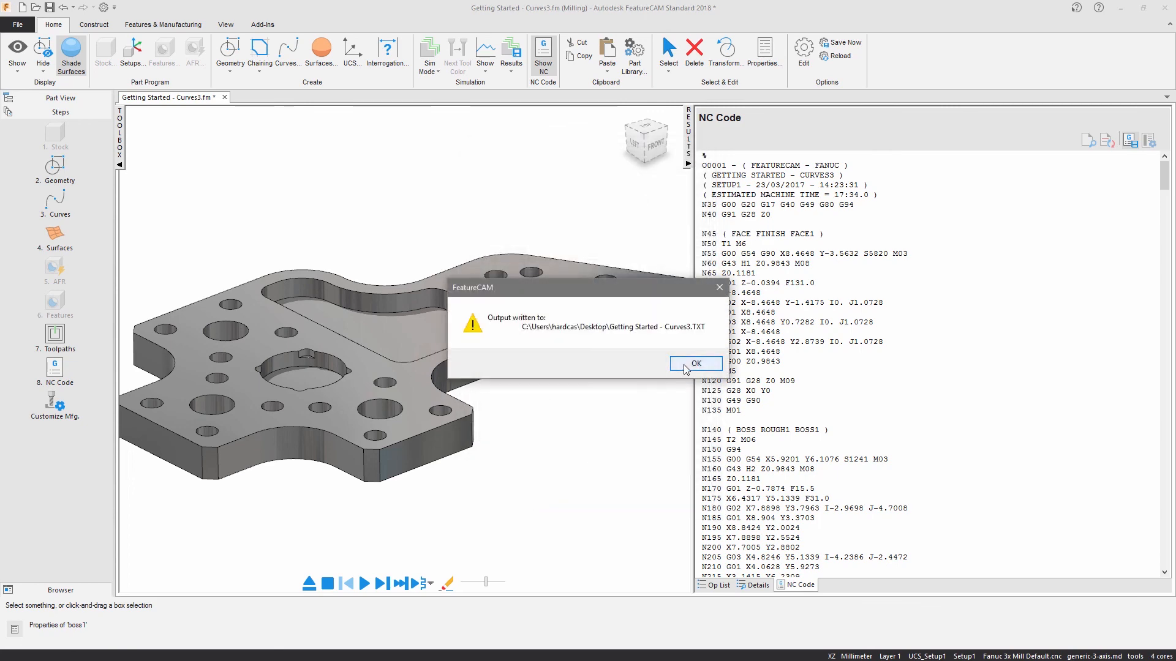
pyautogui.click(695, 364)
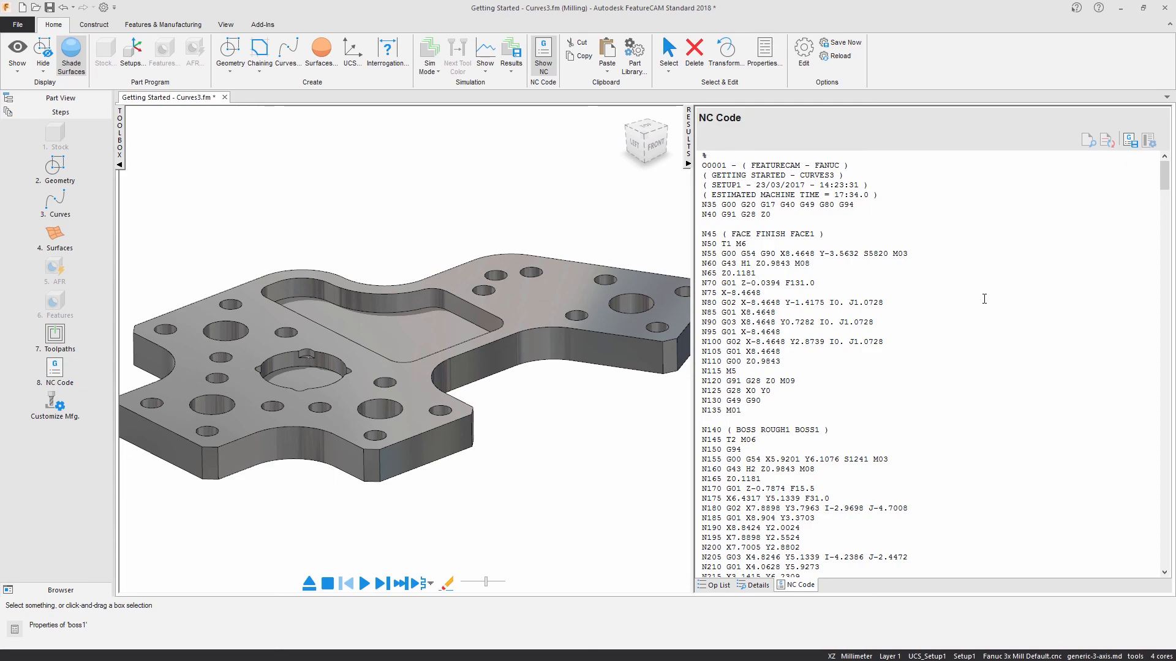
pyautogui.scroll(-3)
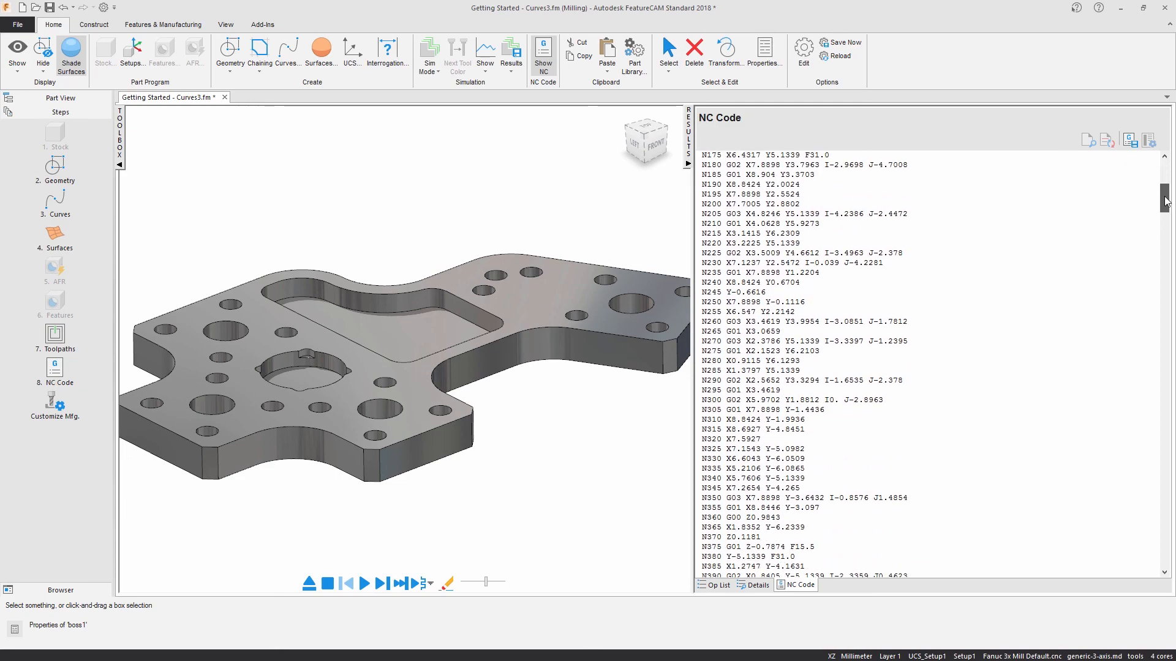